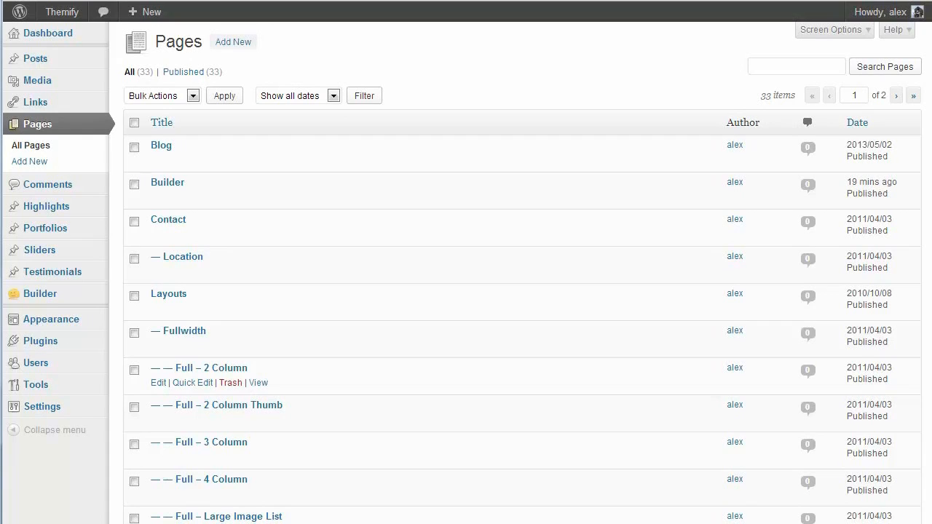
mouse_move(167, 182)
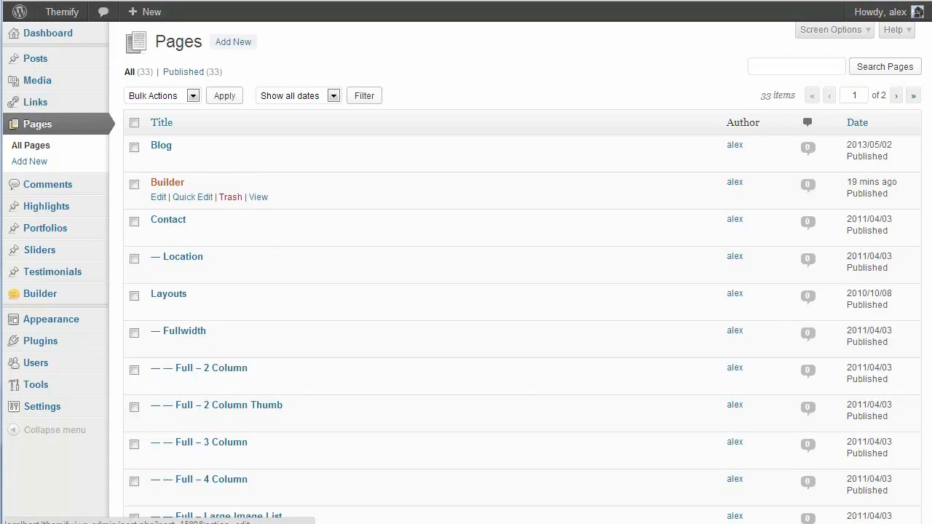
mouse_move(177, 331)
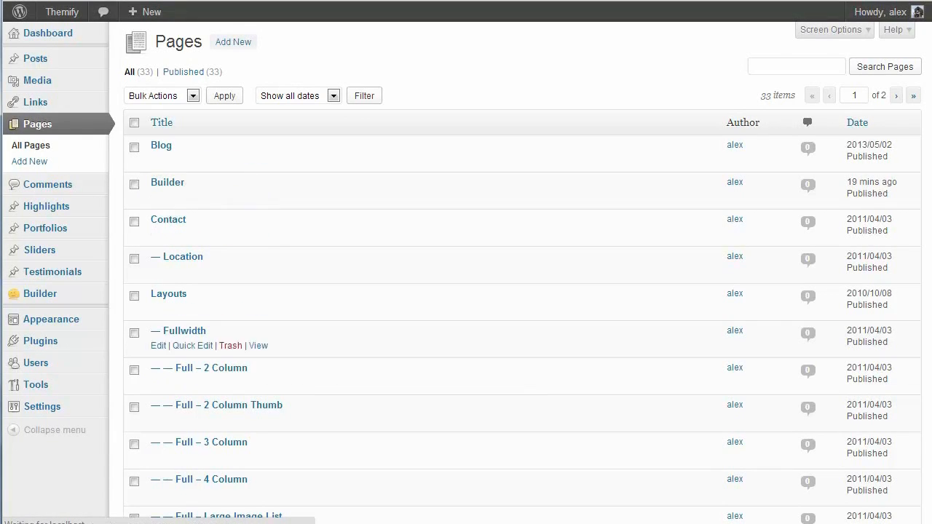
- Open the Builder page from All Pages and scroll to the Themify Custom Panel options
click(168, 182)
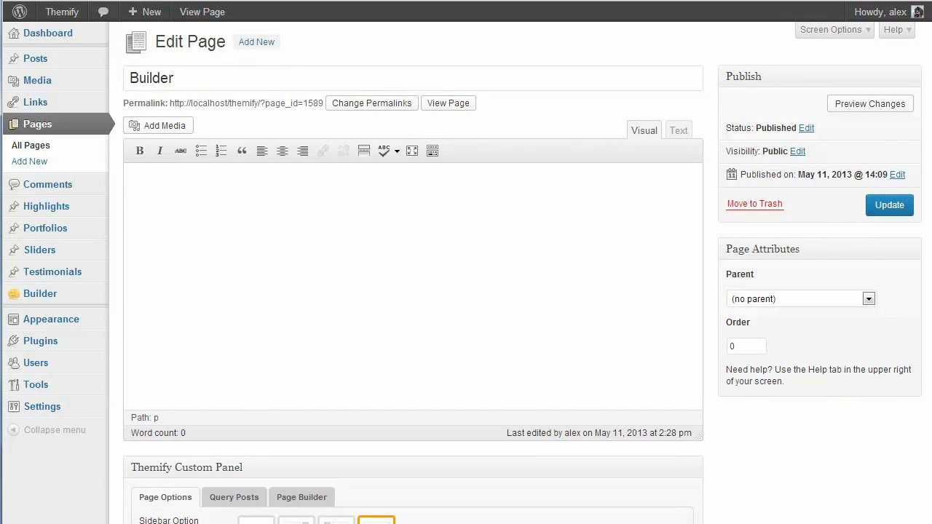
scroll(down, 3)
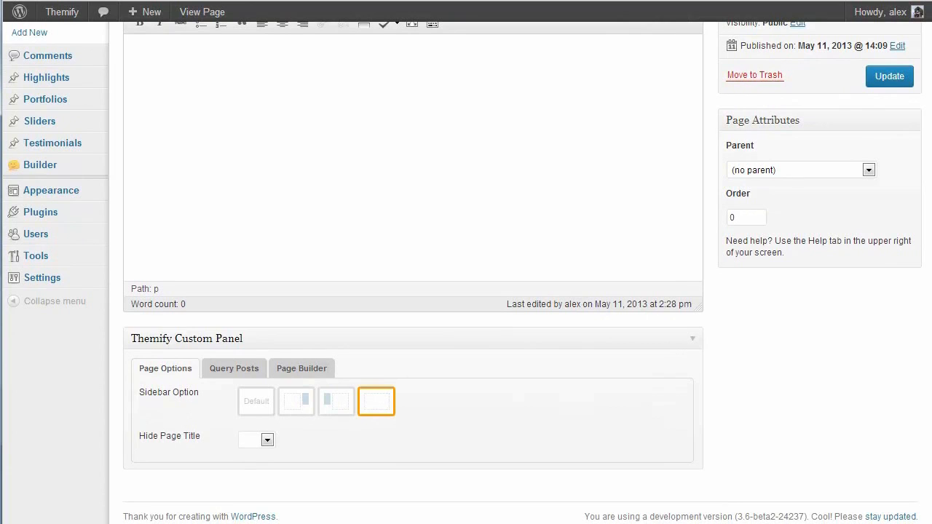
mouse_move(376, 402)
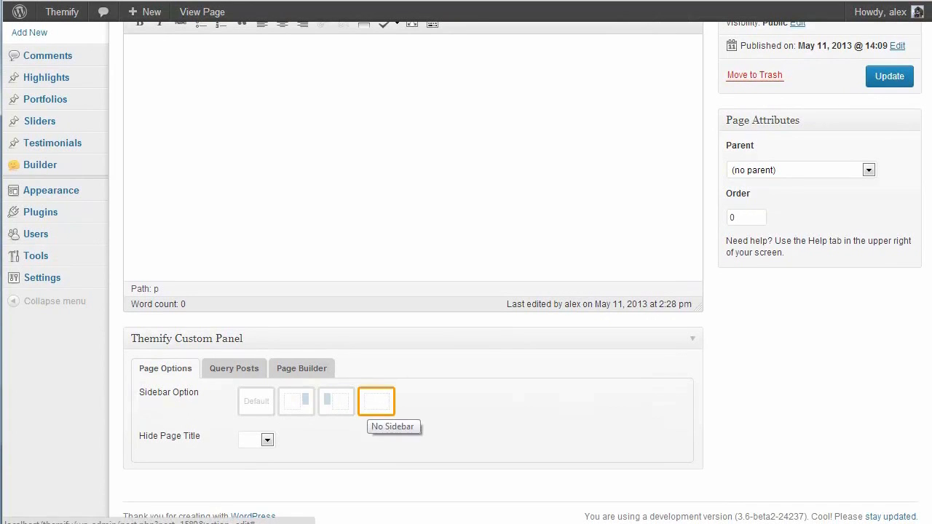
scroll(up, 3)
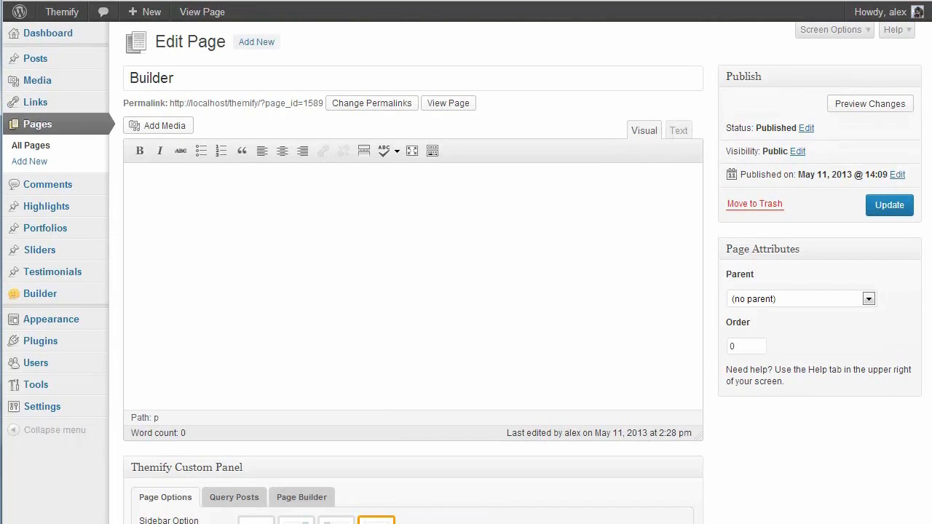
scroll(down, 3)
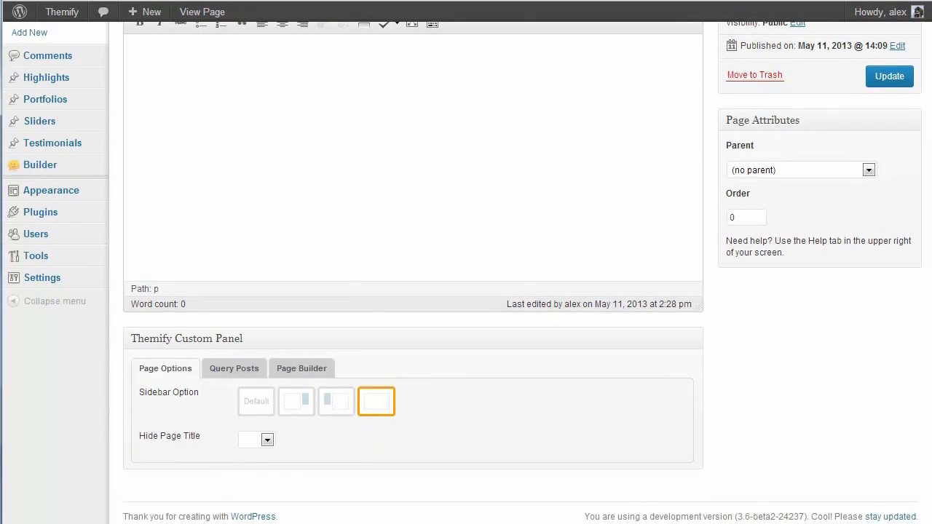
- Add a Text module with the default lorem ipsum copy to the first column and save it
click(301, 367)
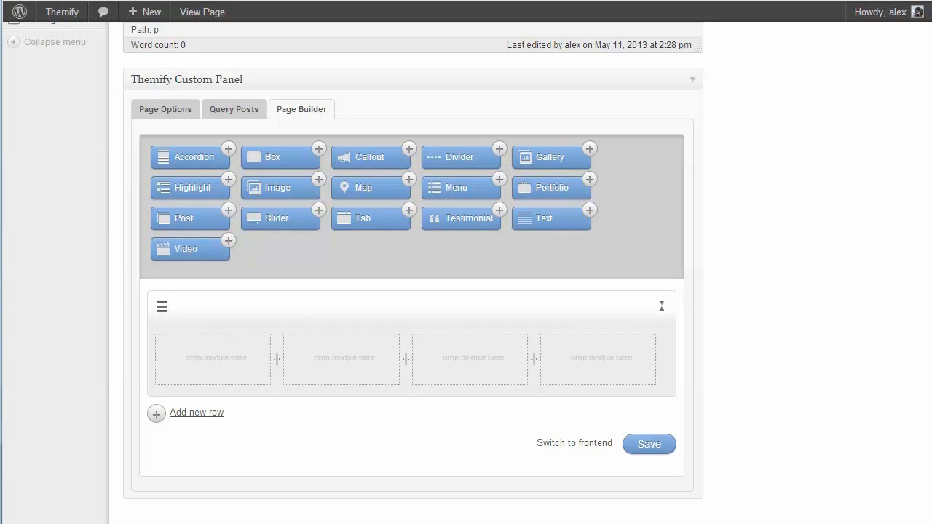
click(544, 219)
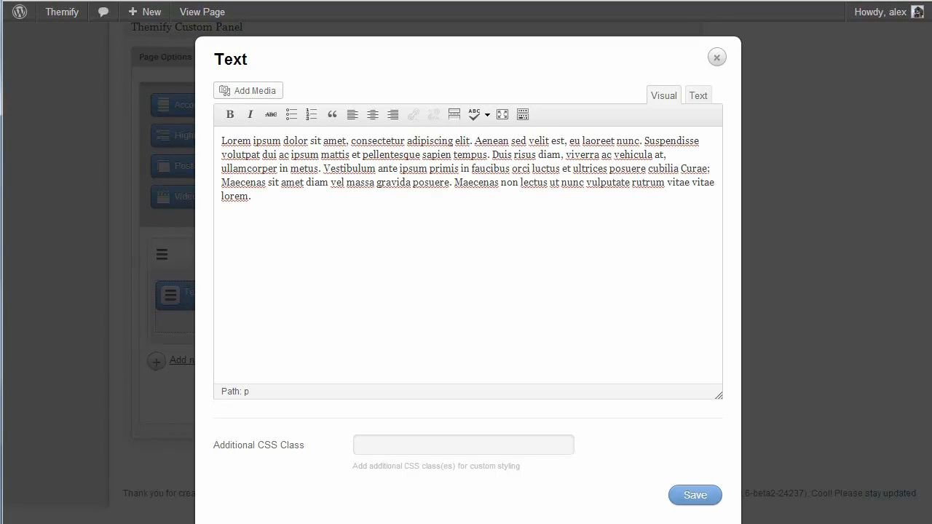
click(693, 495)
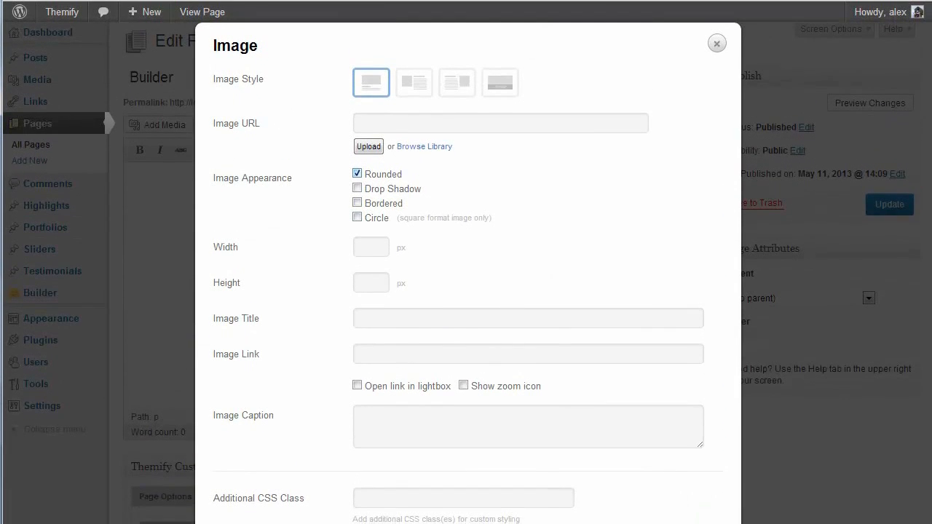
- Pick a library photo, title it 'Image Title' with caption 'Your image caption.' and save
click(367, 146)
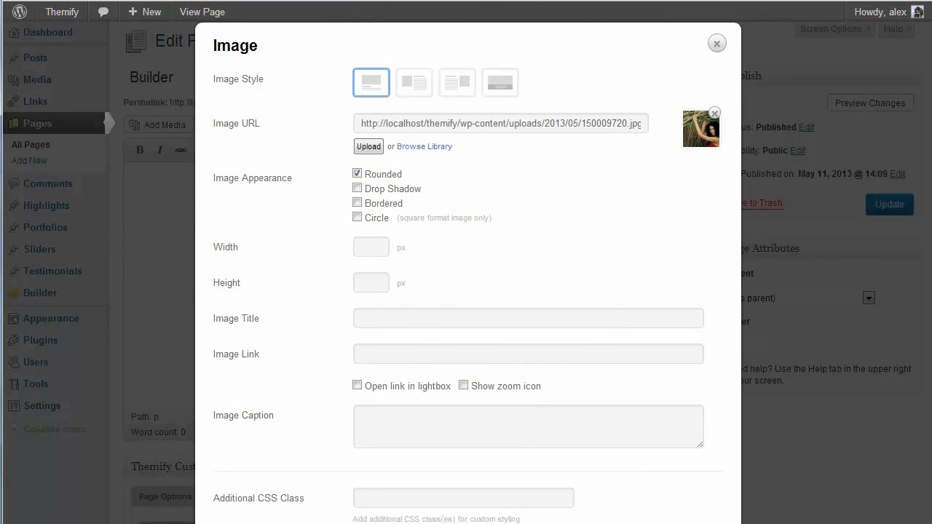
text(Image Title)
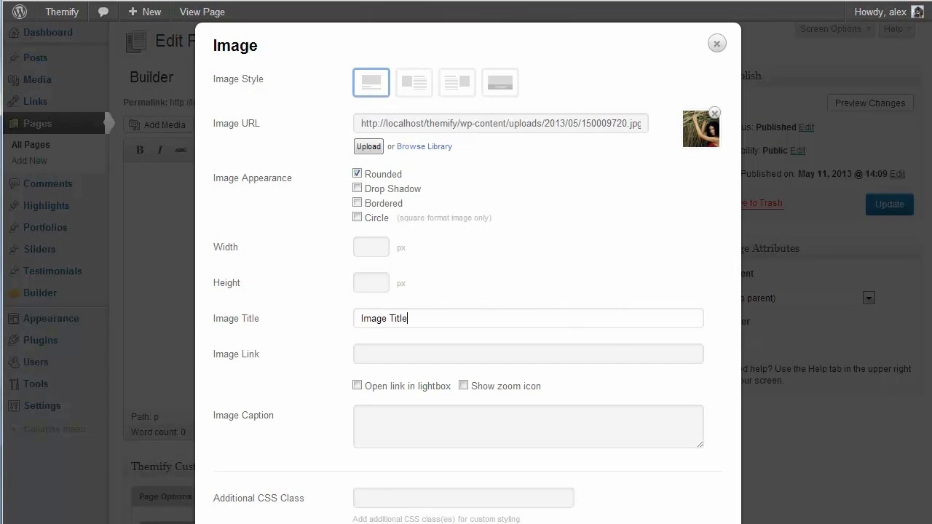
text(You)
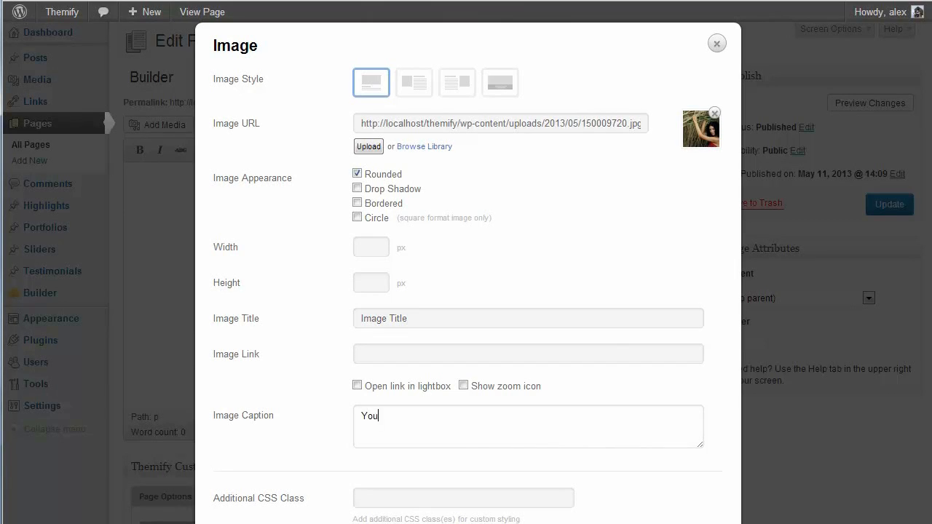
text(r image caption.)
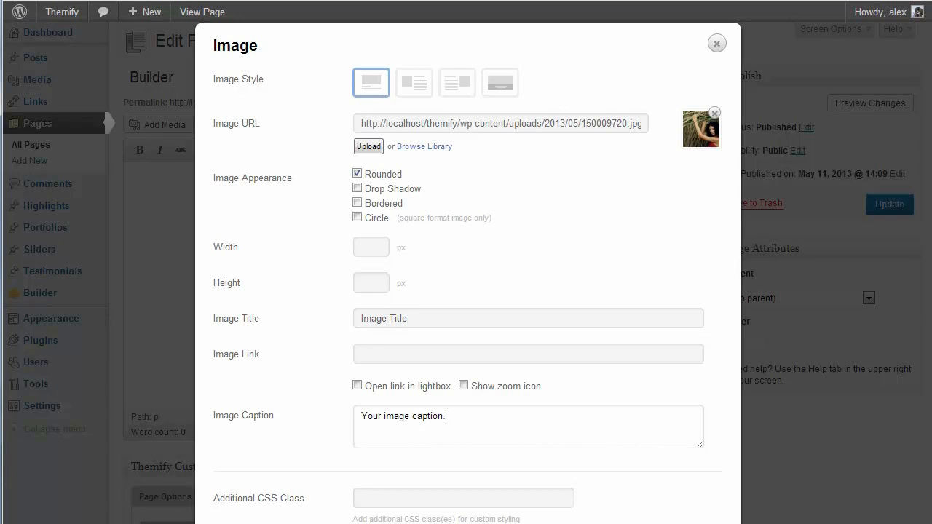
scroll(down, 3)
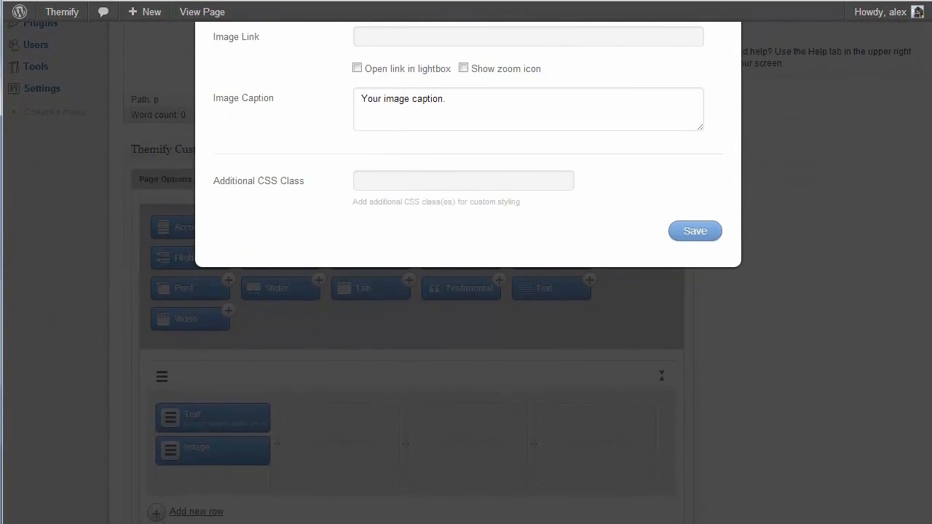
click(693, 230)
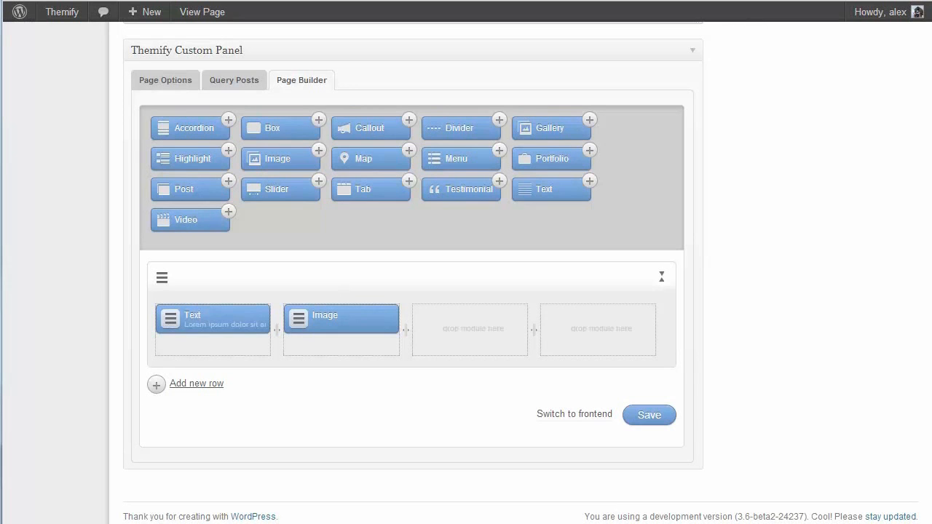
drag(186, 218, 469, 324)
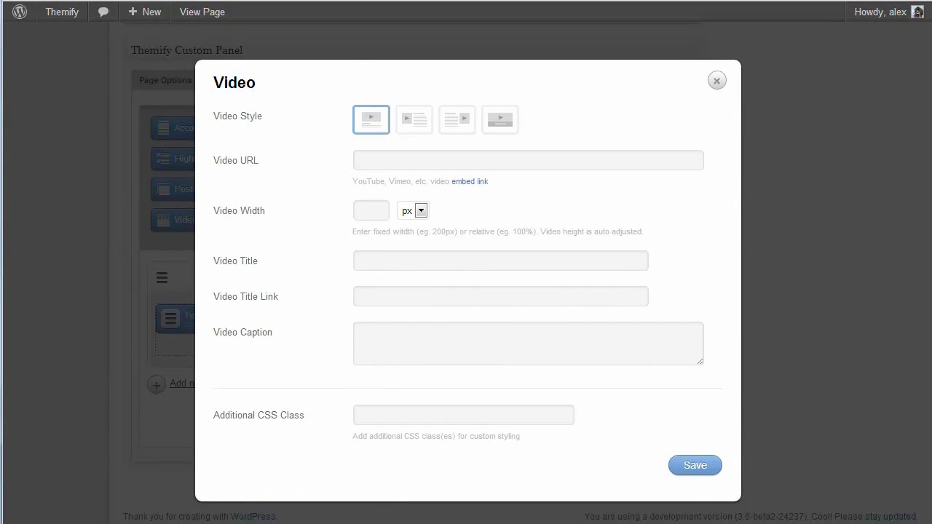
text(http://vimeo.com/6929537)
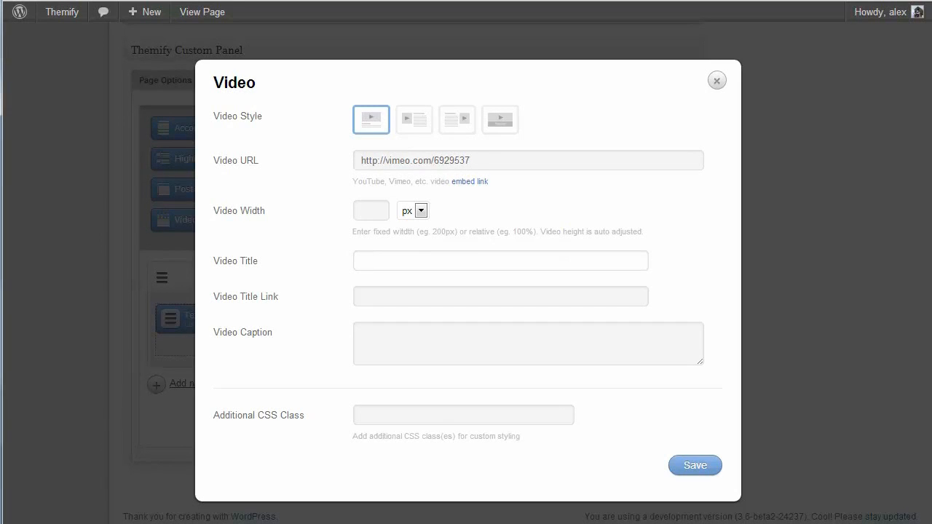
text(Whale S)
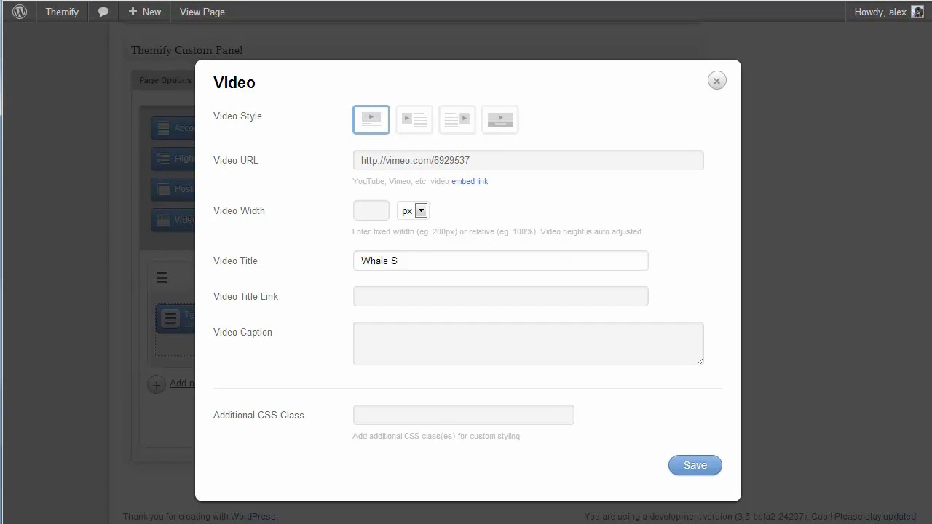
click(693, 466)
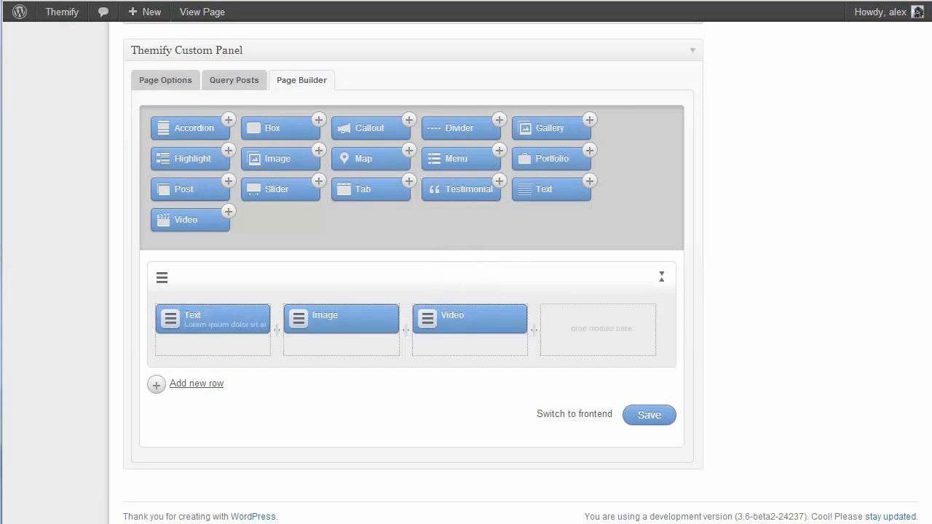
- Add a Map module in column four addressed to 'London, UK' at full width and save
drag(363, 157, 597, 318)
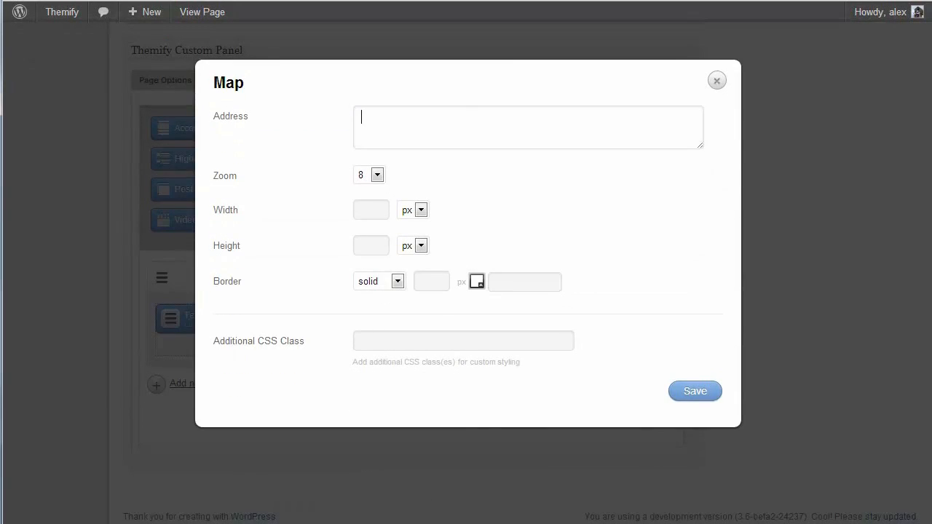
text(L)
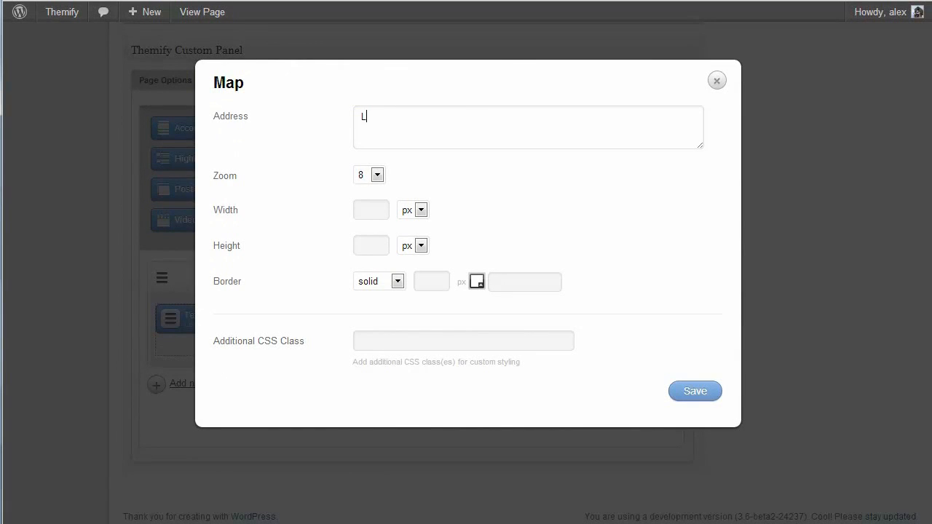
text(ondon, UK)
click(371, 245)
text(25)
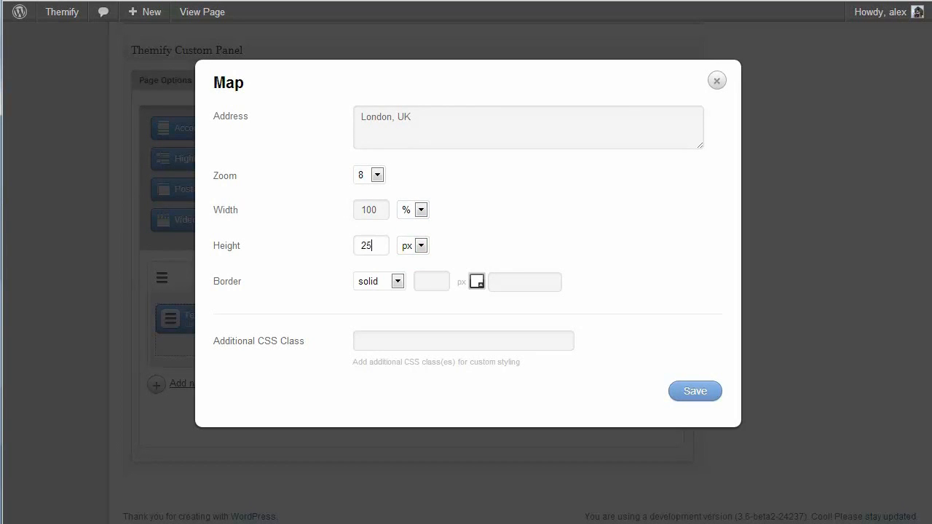
click(693, 391)
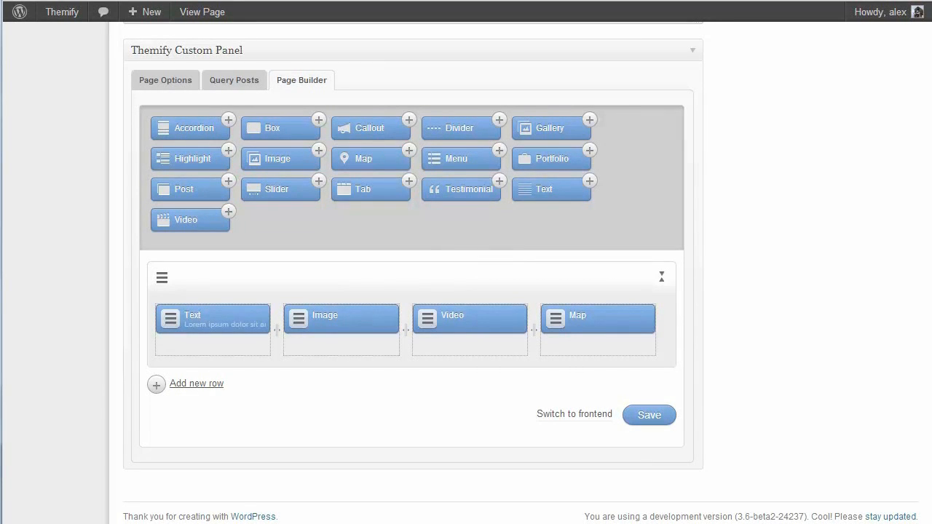
- Resize the first row to three columns and move the Map into its own full-width second row
drag(597, 317, 458, 367)
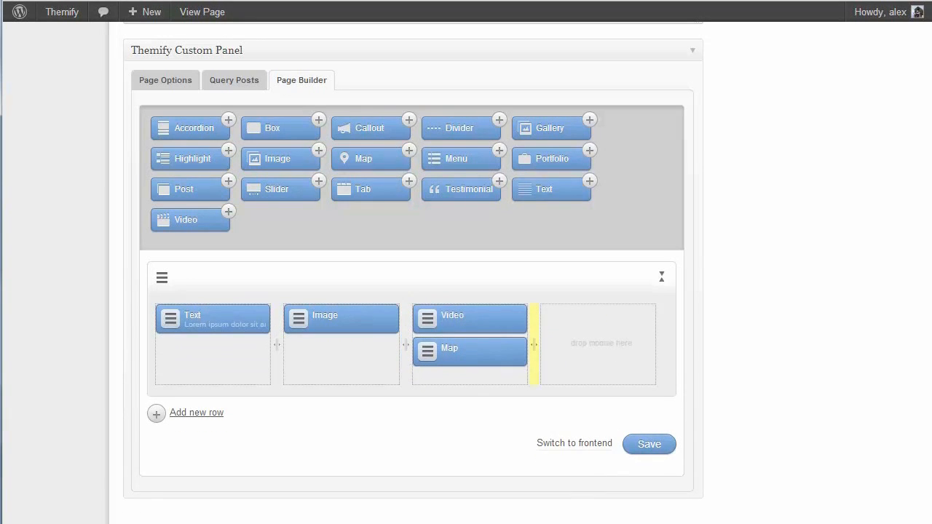
drag(533, 344, 659, 344)
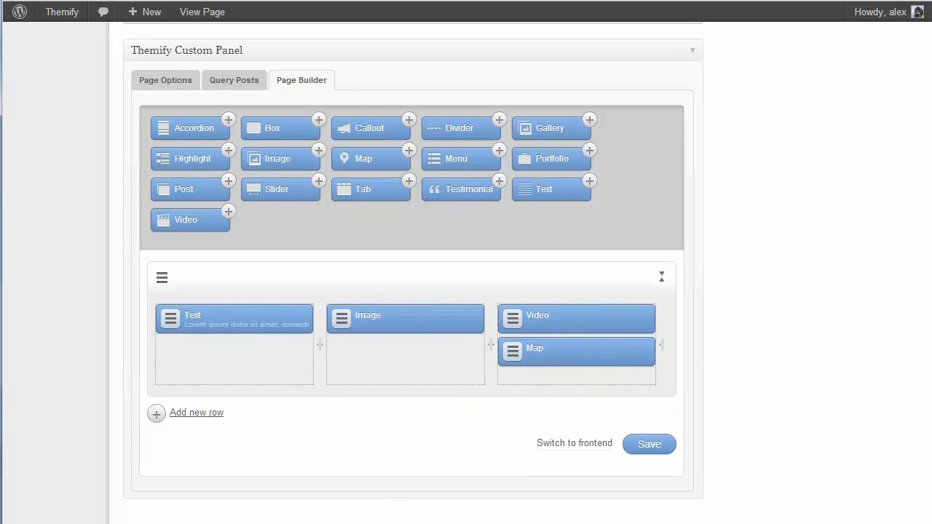
drag(577, 351, 374, 373)
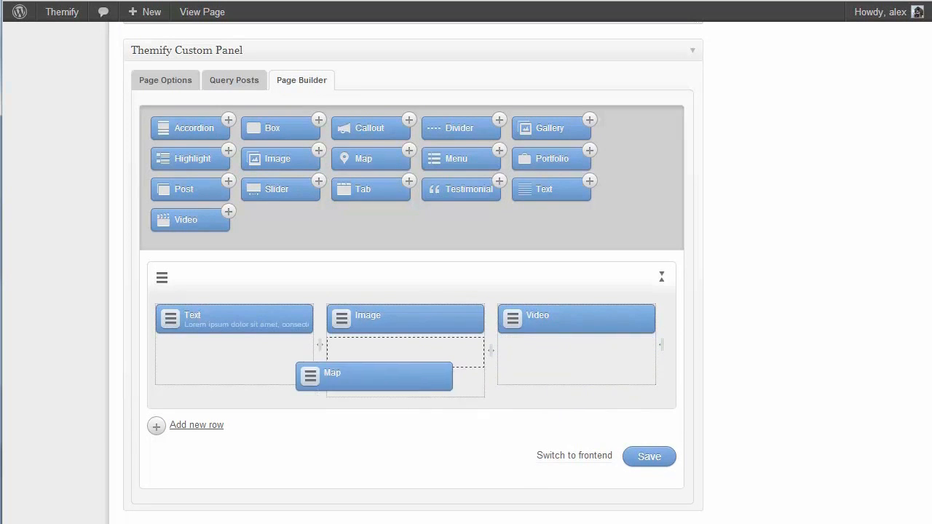
drag(374, 376, 405, 351)
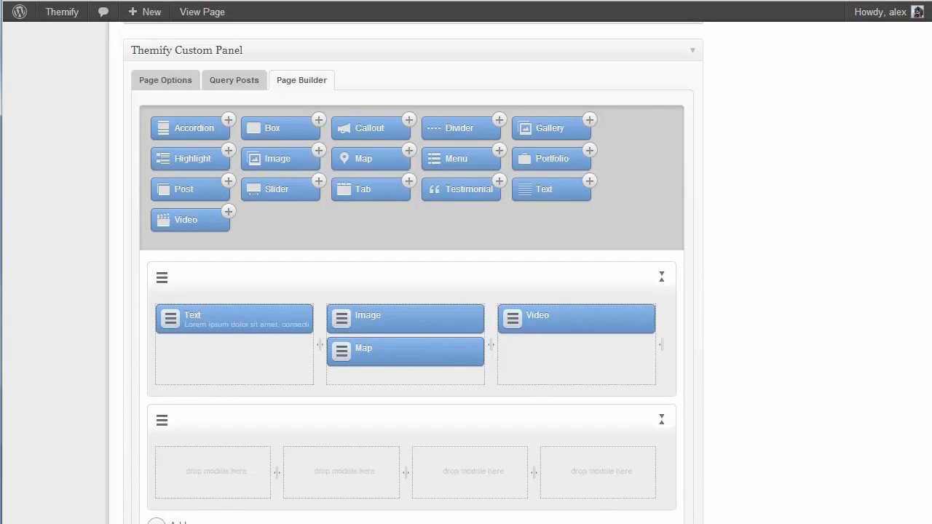
drag(405, 351, 213, 471)
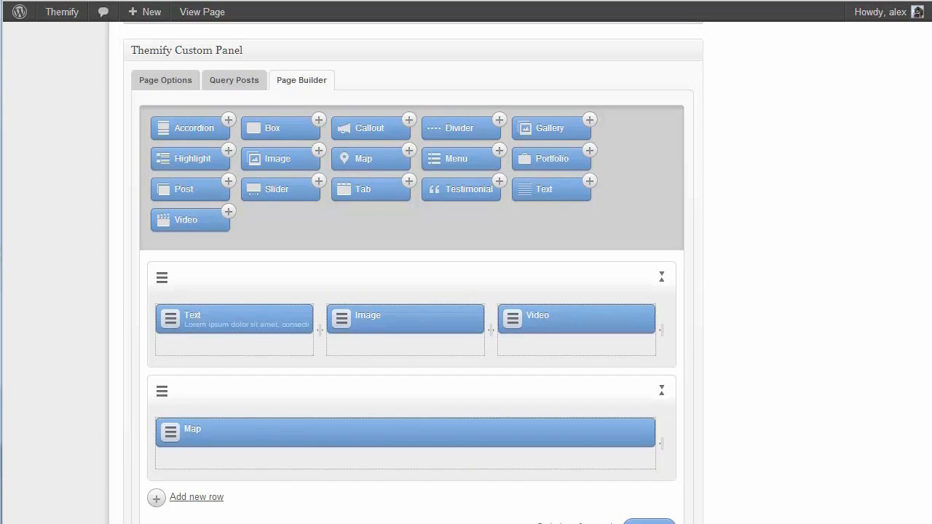
click(341, 318)
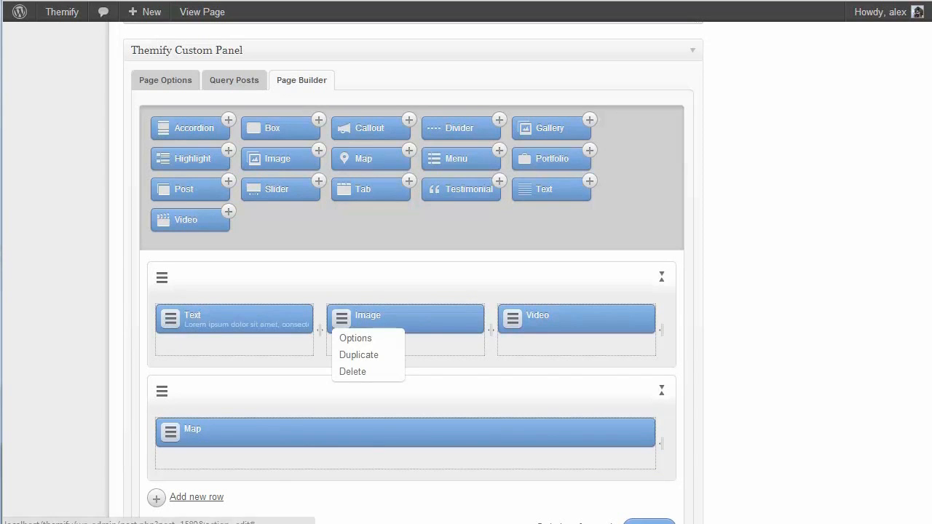
click(358, 355)
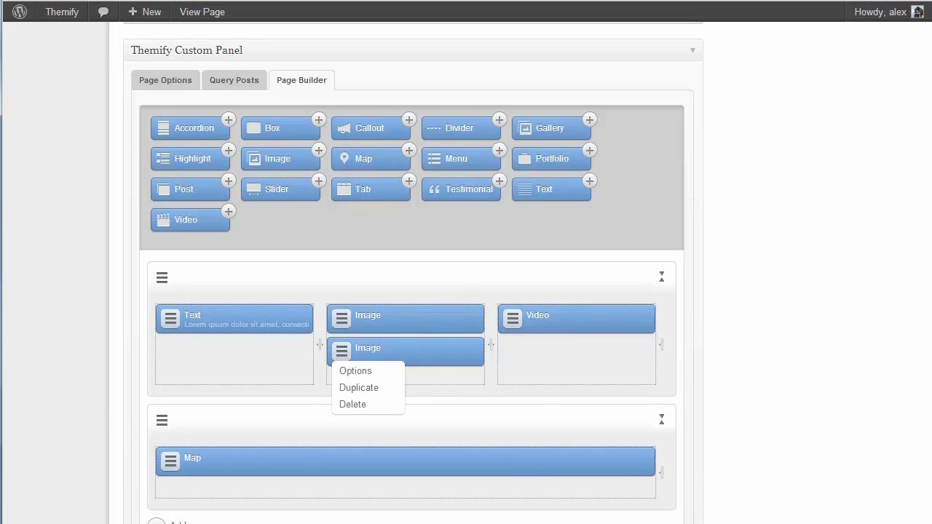
click(352, 405)
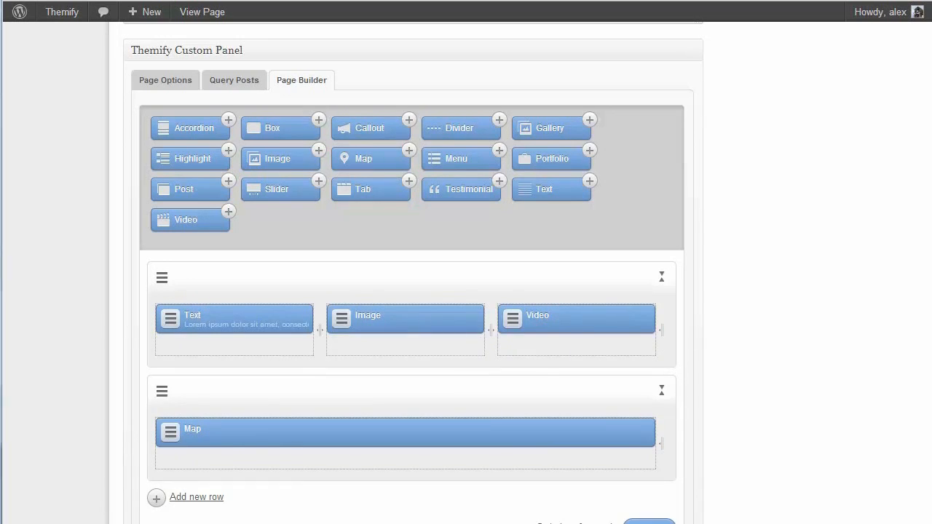
scroll(down, 3)
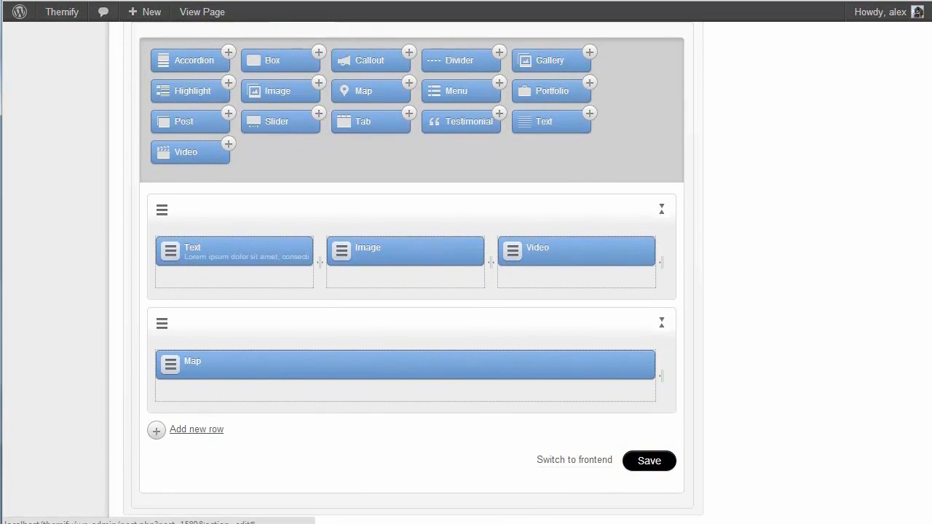
scroll(up, 3)
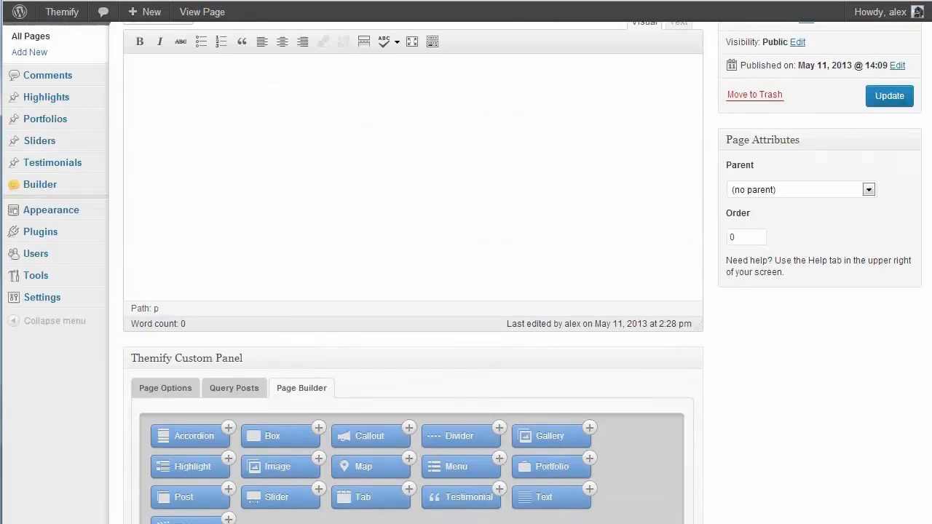
- View the live Builder page and bring up the Themify Builder toolbar menu
click(202, 11)
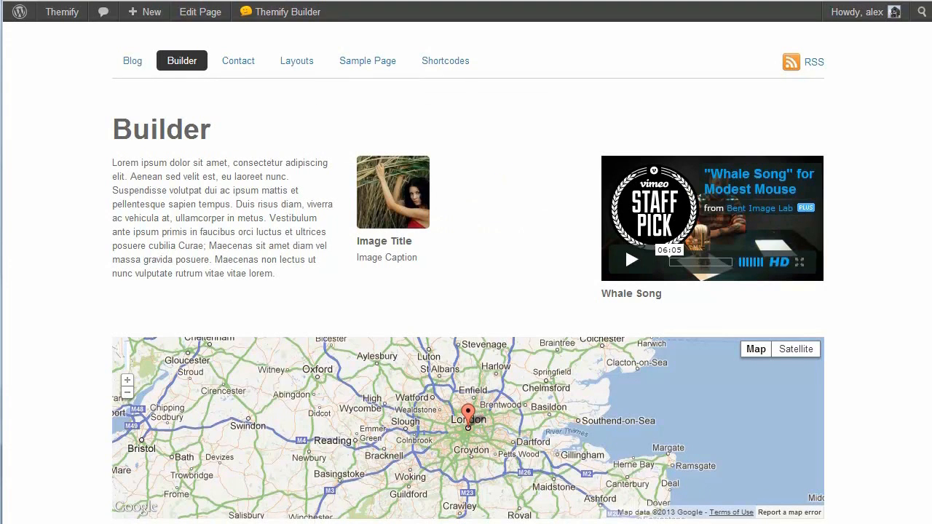
click(279, 12)
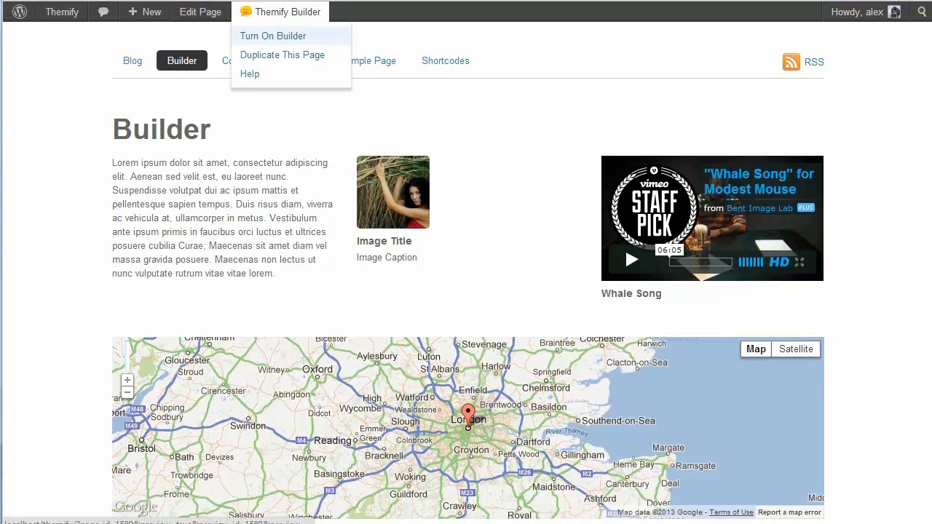
- Turn on the frontend builder, duplicate then delete an Image module, and move Image before Text
click(274, 35)
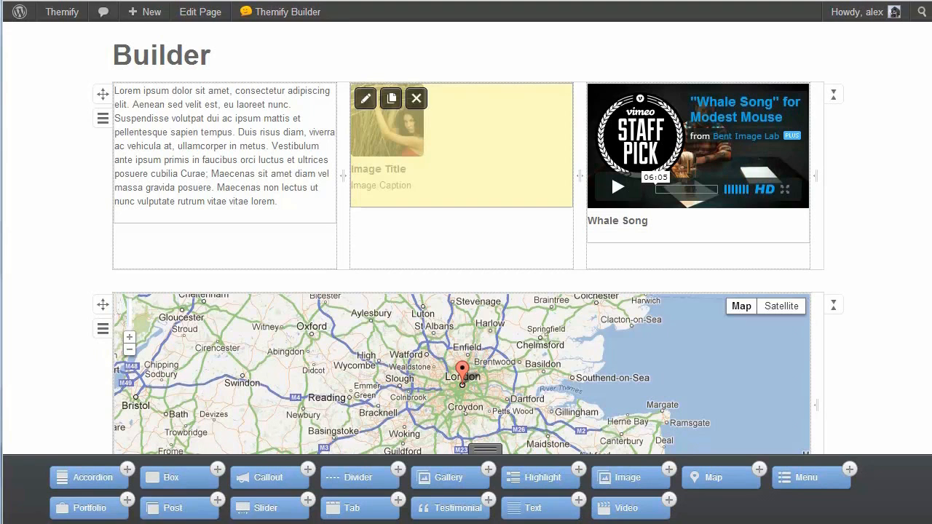
click(390, 97)
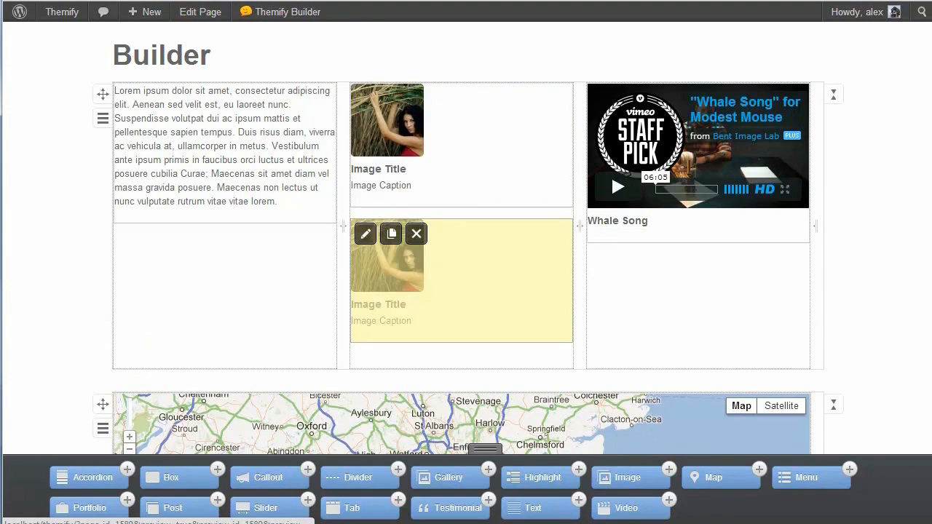
click(417, 233)
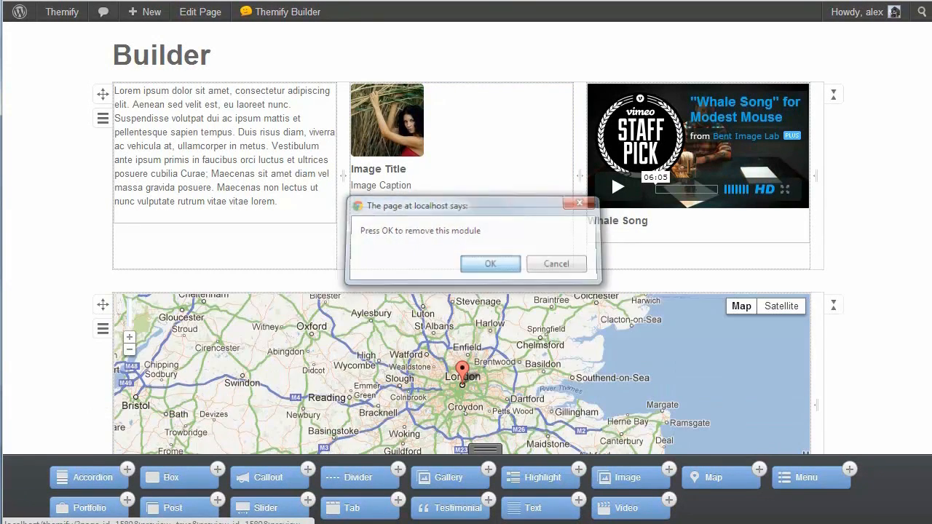
click(490, 264)
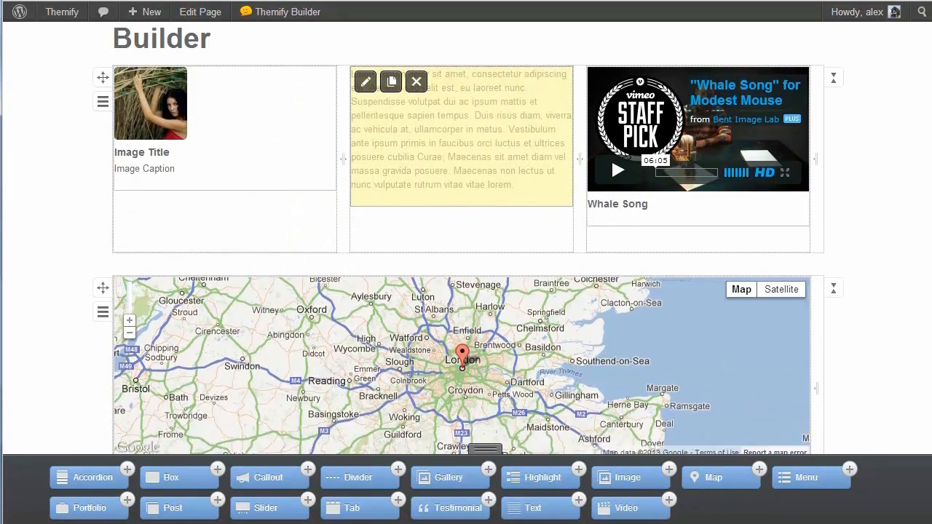
scroll(down, 3)
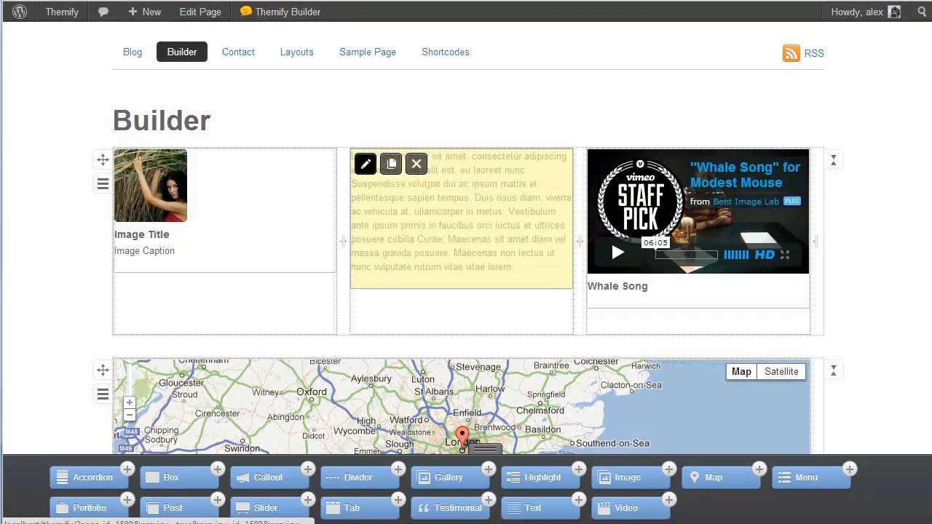
- Trim the Text module's paragraph to end at 'massa gravida posuere.' and save it
click(365, 164)
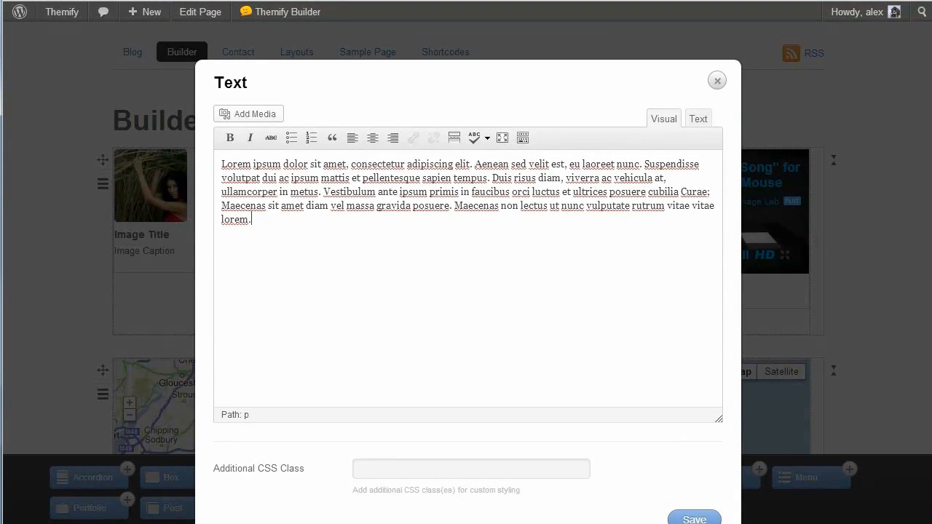
drag(454, 205, 250, 219)
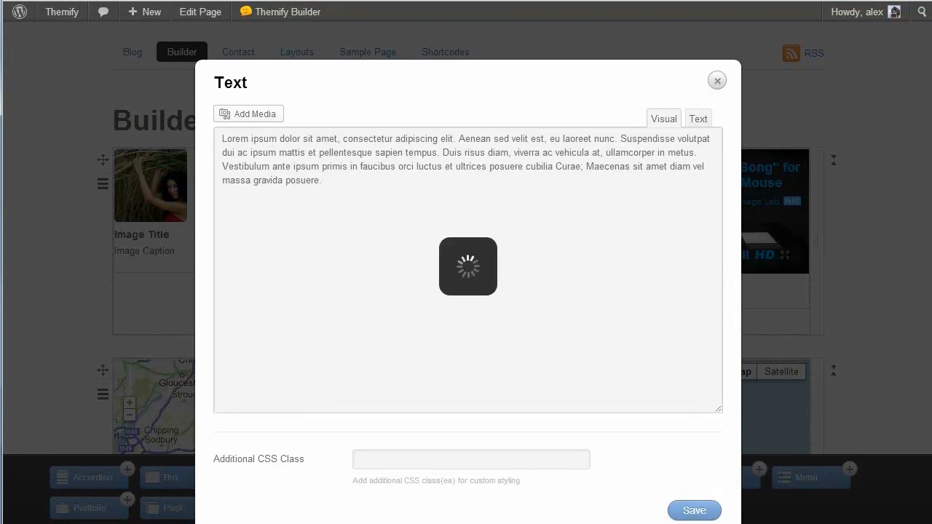
click(717, 80)
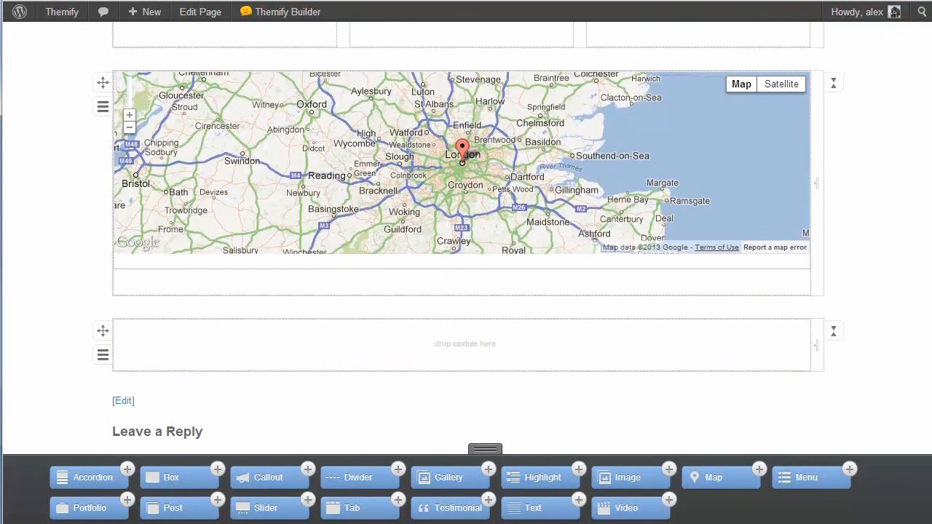
scroll(up, 3)
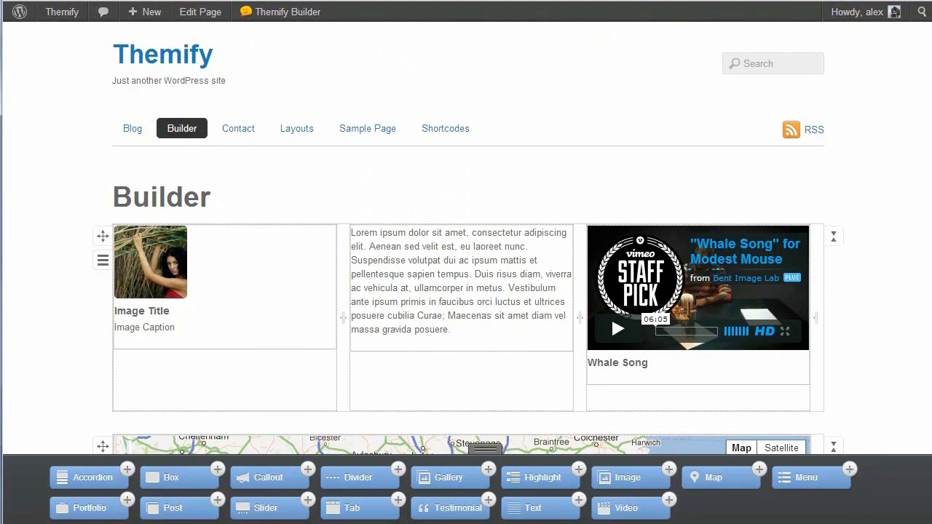
- Add a Post module showing 2 Featured-category posts as excerpts in the empty row and save
scroll(down, 3)
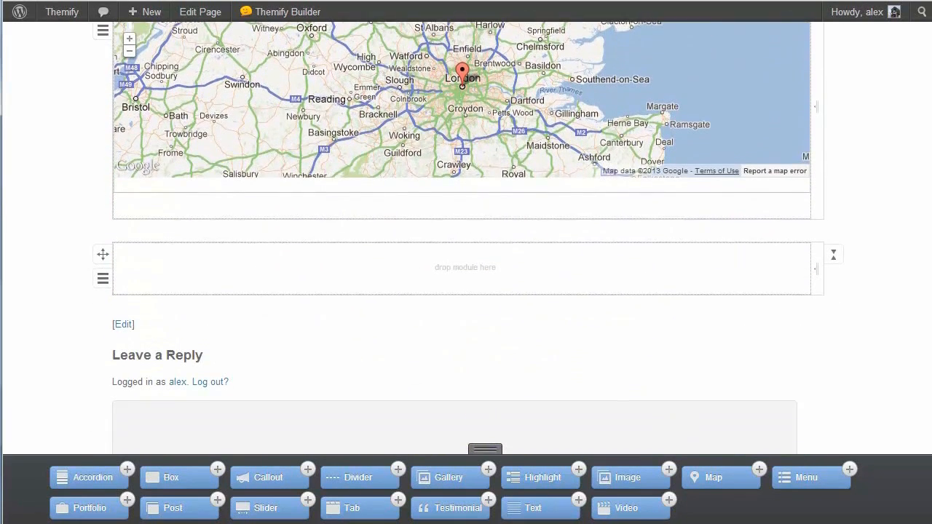
drag(169, 507, 240, 283)
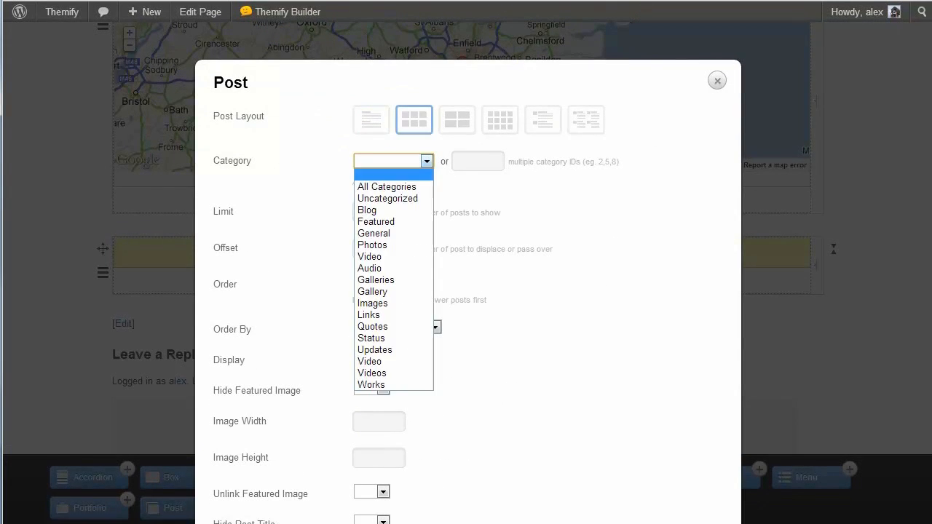
click(376, 221)
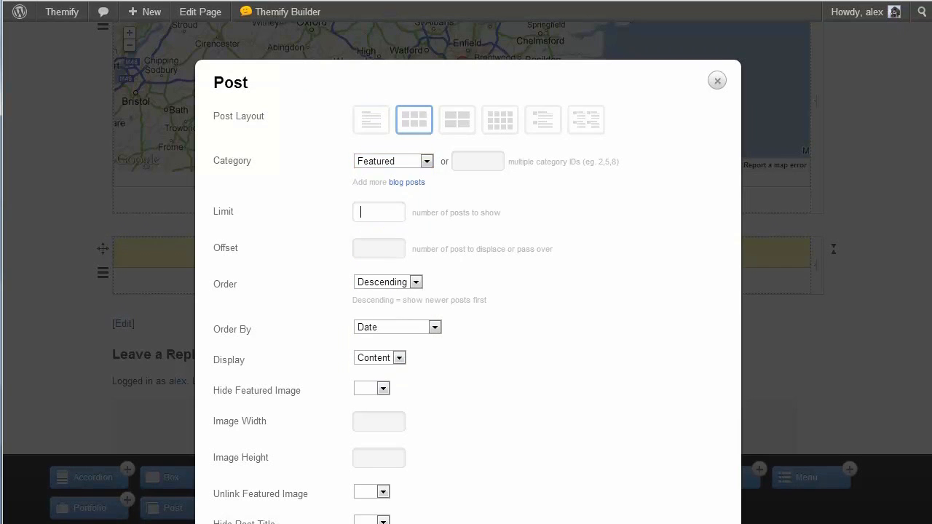
text(2)
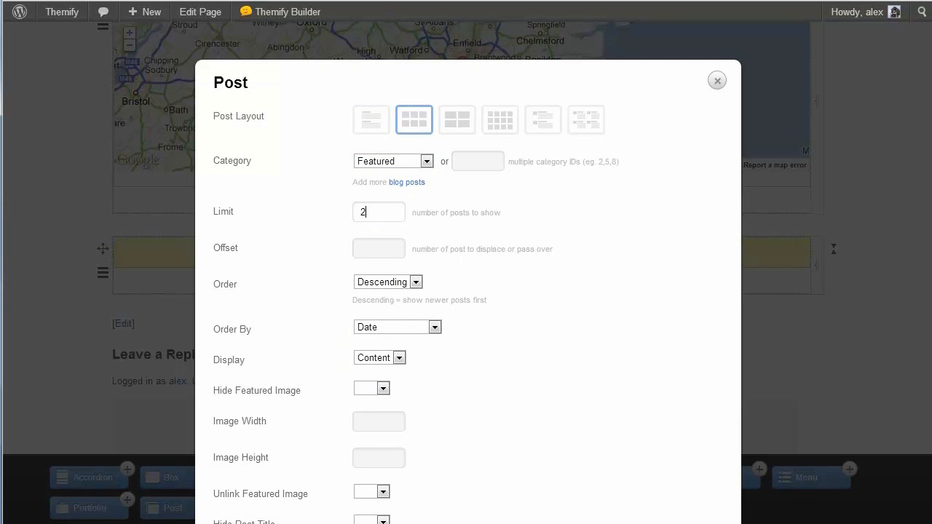
click(379, 359)
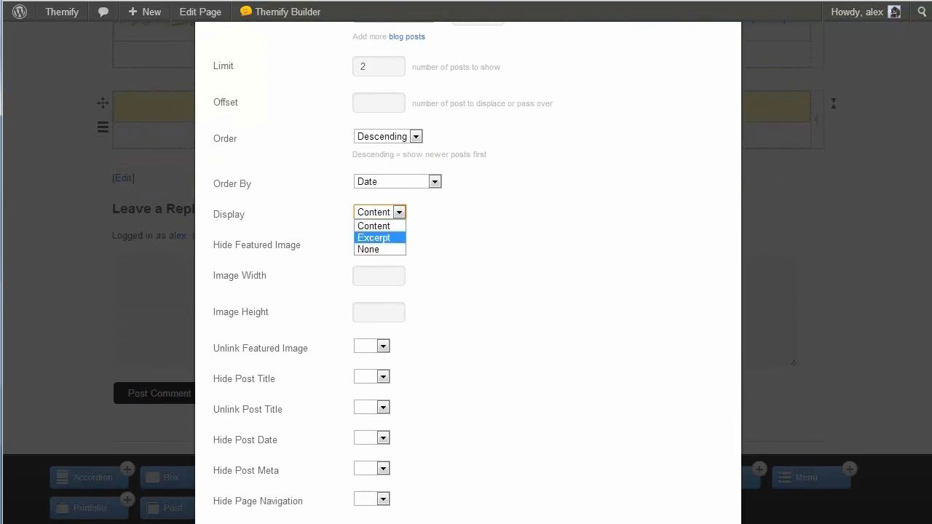
click(373, 237)
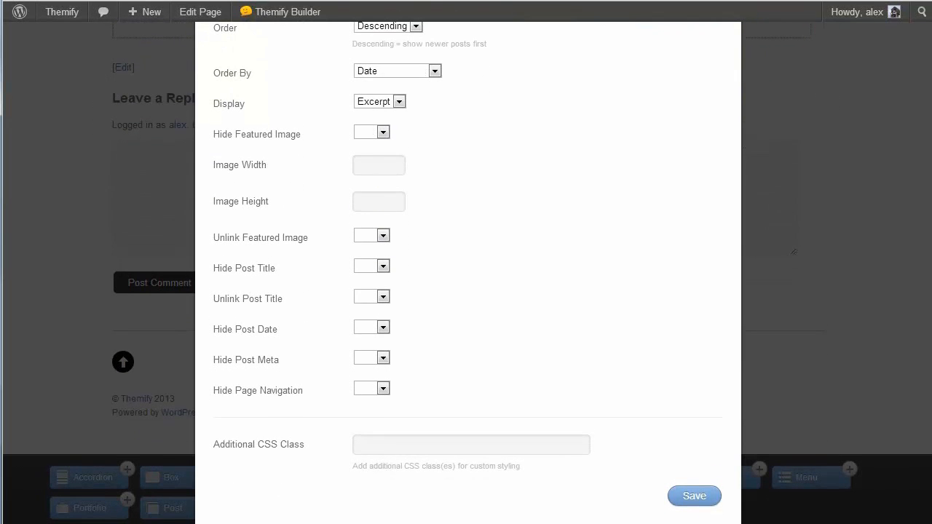
click(694, 495)
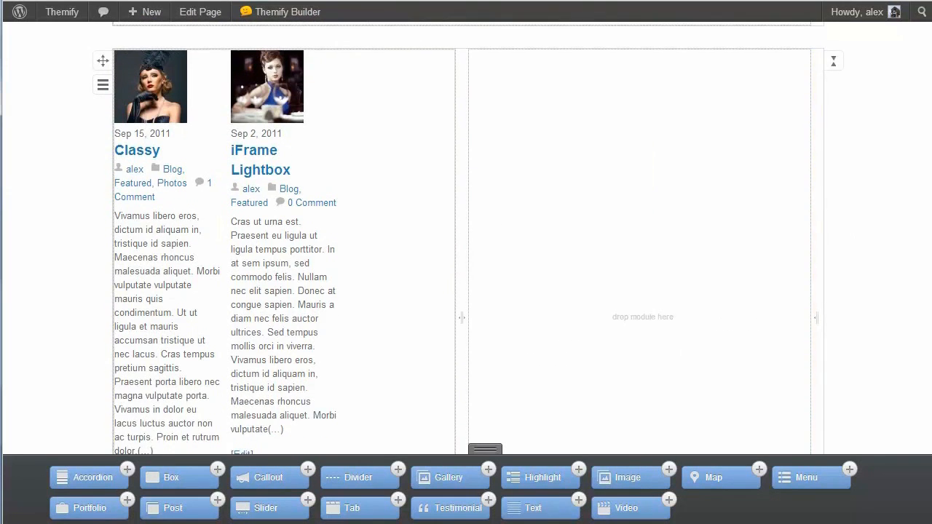
- Configure the Slider to show three Photos-category posts with Display set to None
scroll(up, 3)
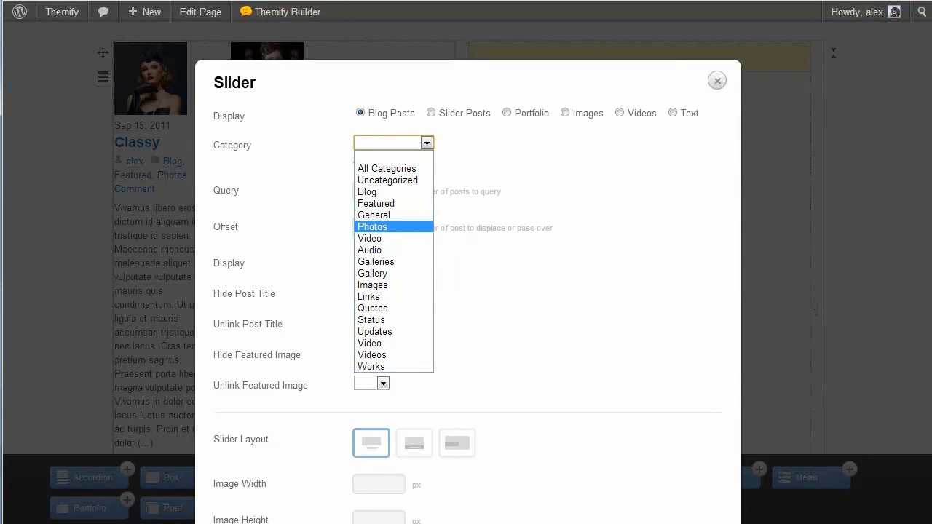
click(373, 227)
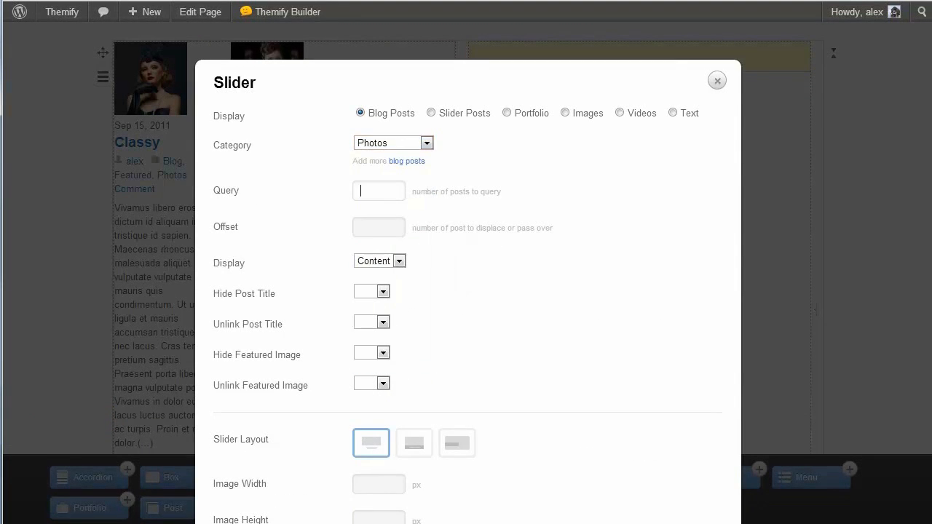
text(2)
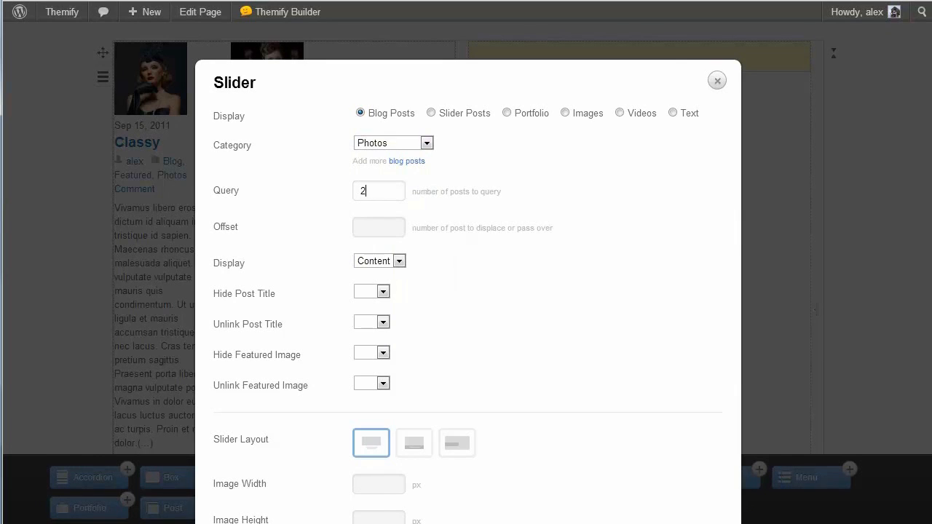
click(399, 260)
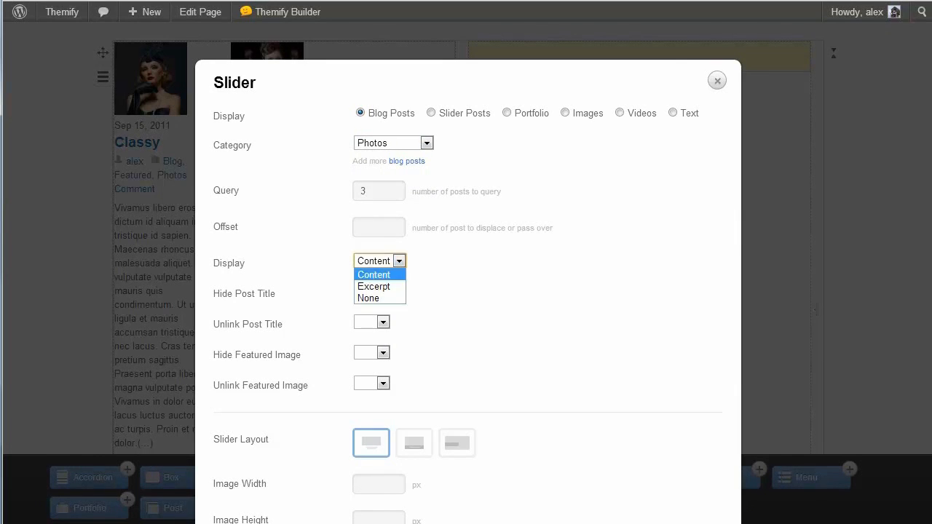
click(369, 298)
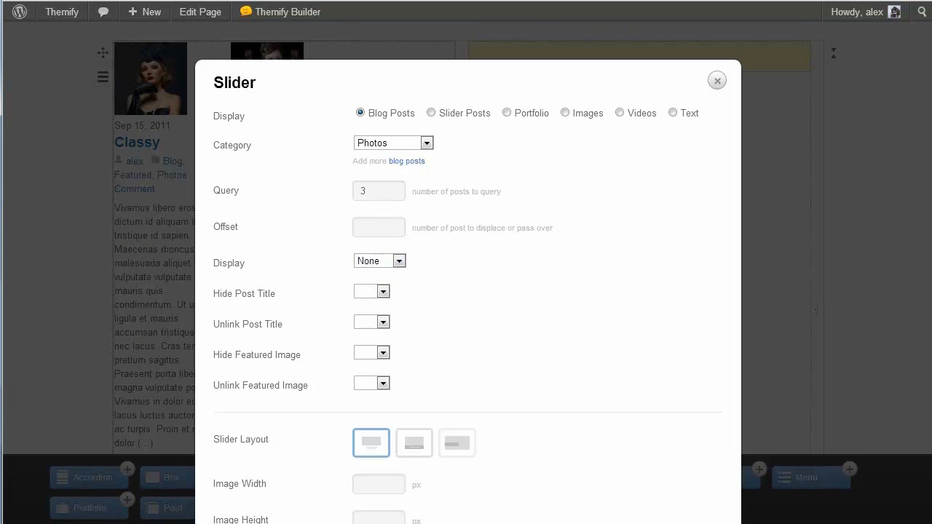
scroll(down, 3)
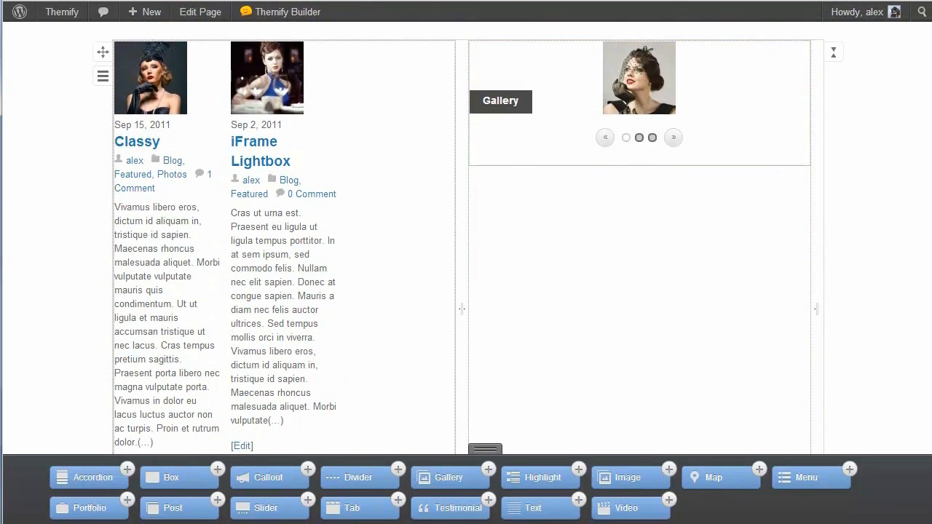
click(606, 137)
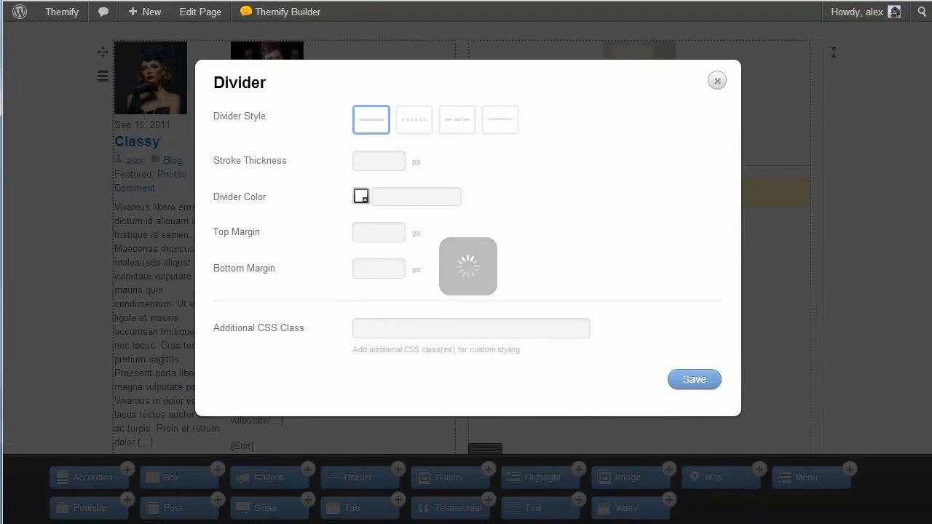
- Give the Divider a dotted style and save it below the slider
click(414, 120)
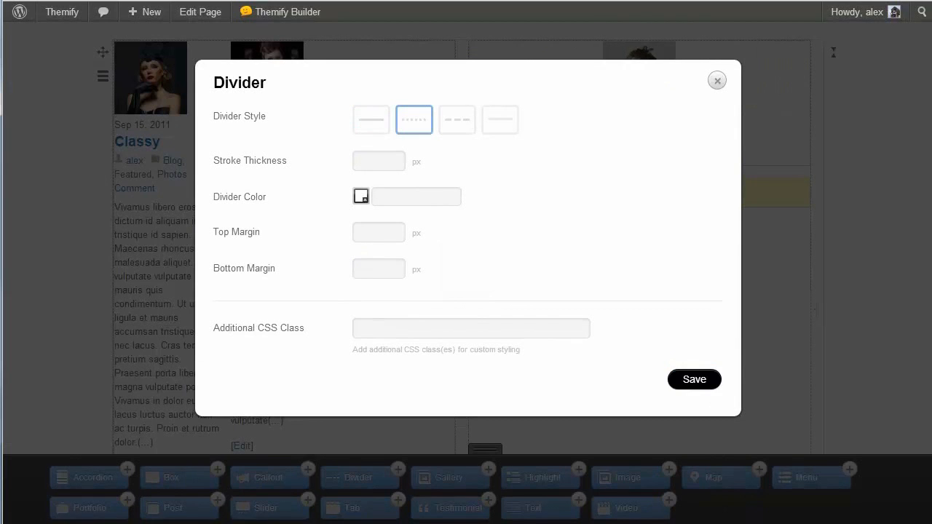
click(693, 378)
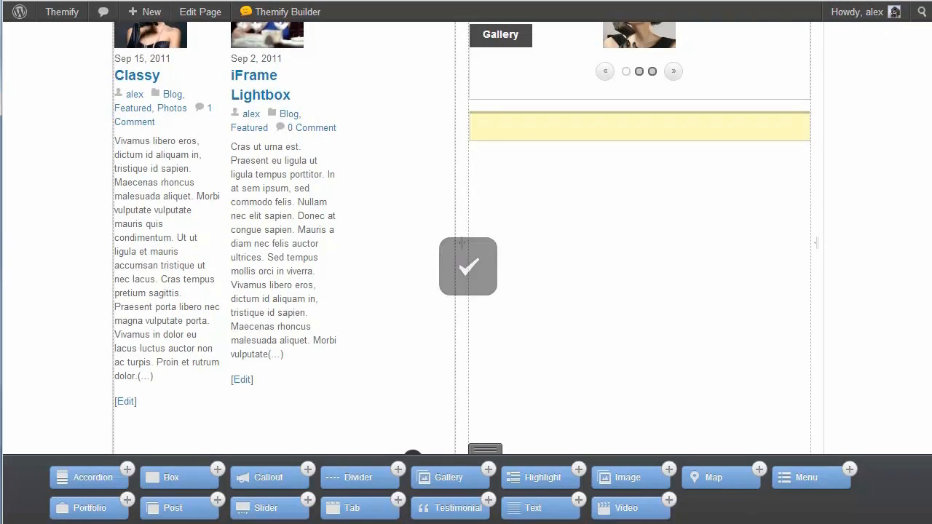
- Place a Testimonial module under the divider in the right column and save its settings
drag(450, 507, 584, 255)
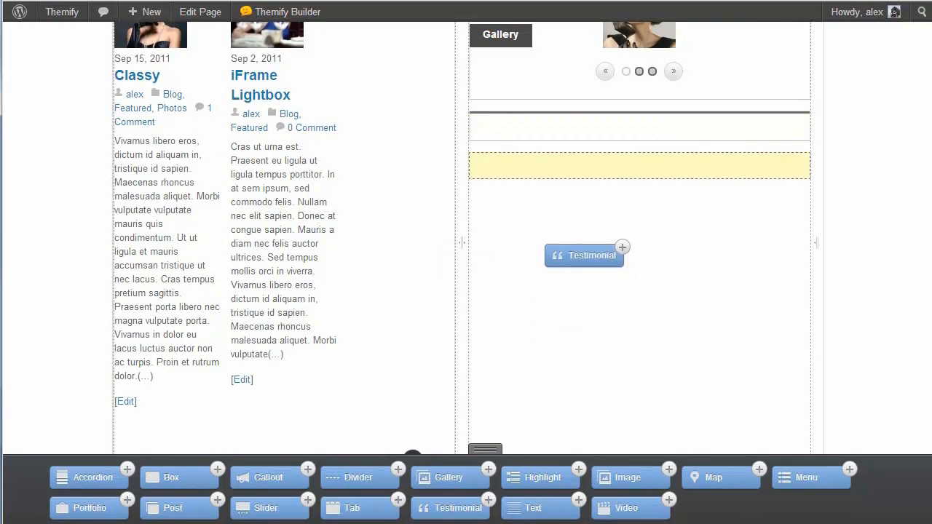
click(582, 255)
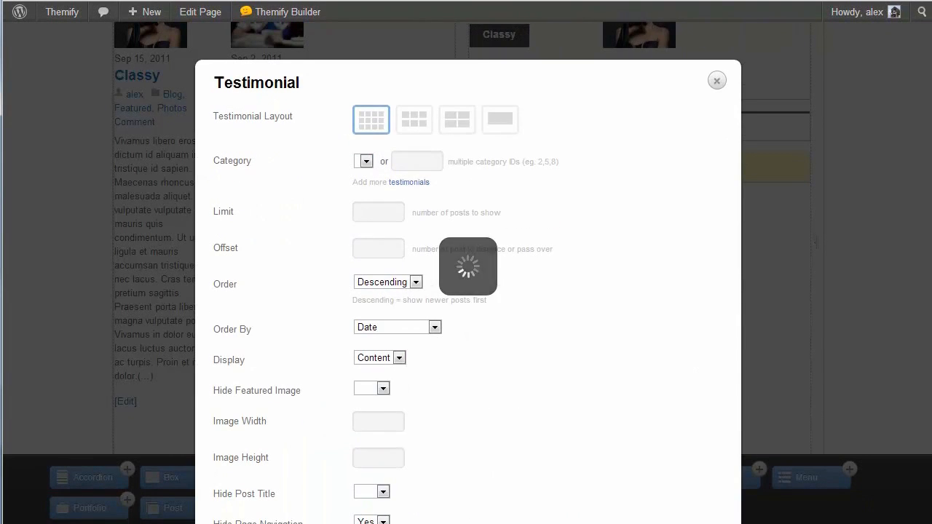
click(716, 81)
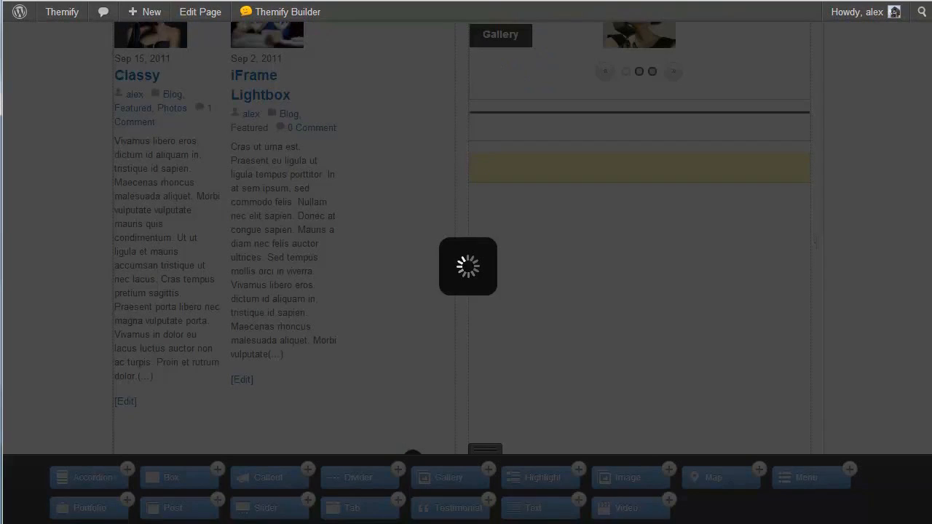
click(625, 507)
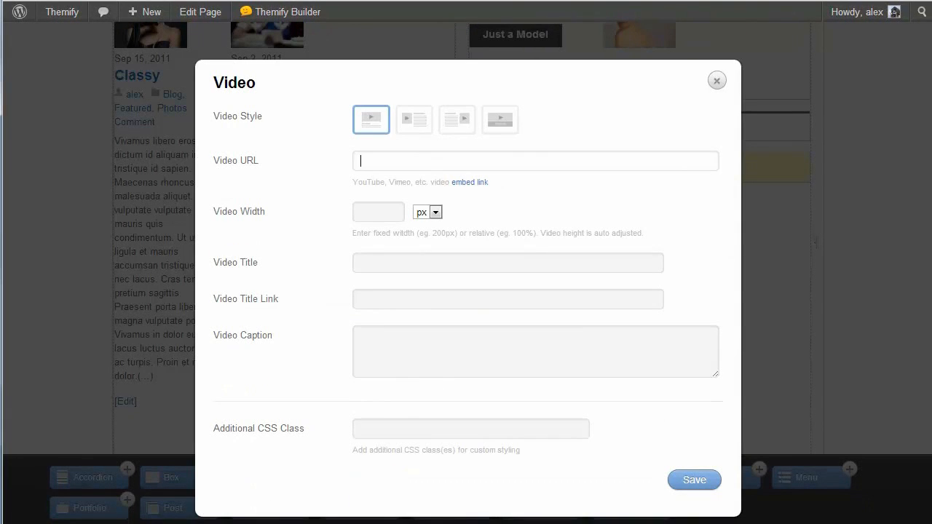
text(http://vimeo.com/6929537)
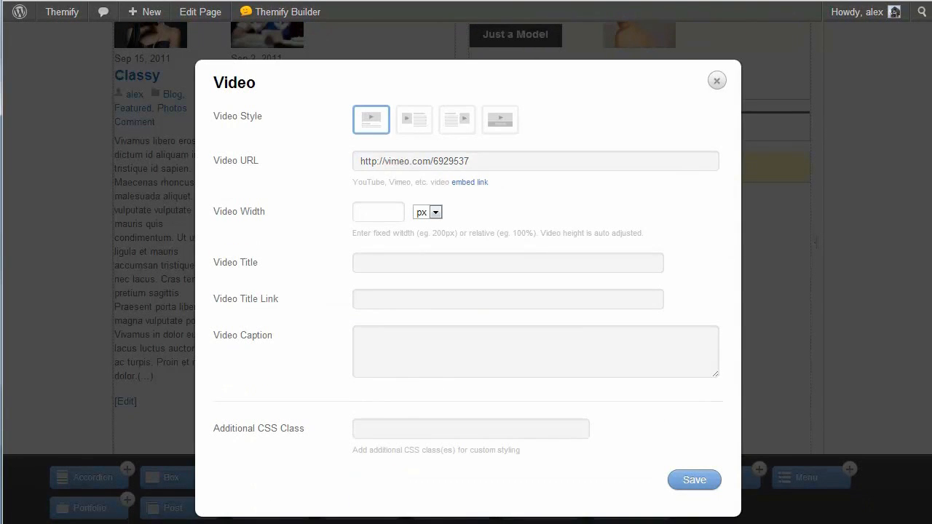
text(10)
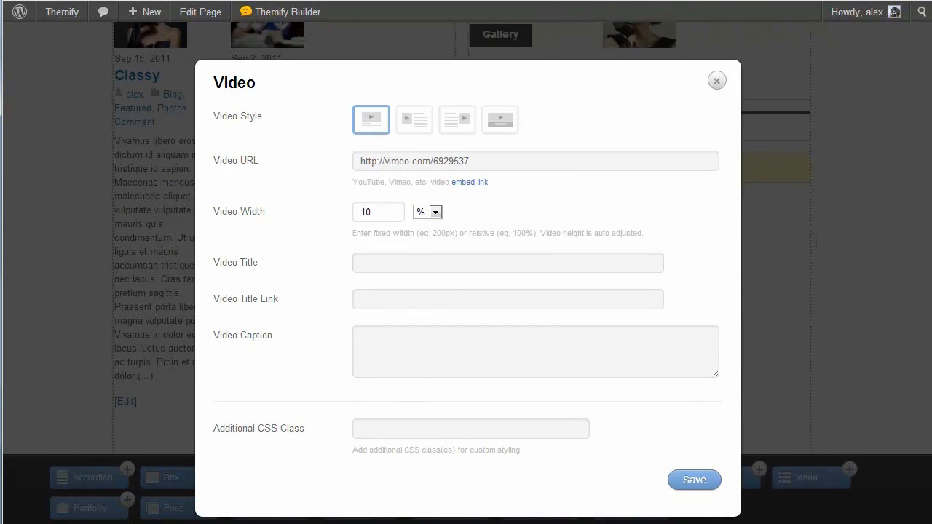
click(694, 479)
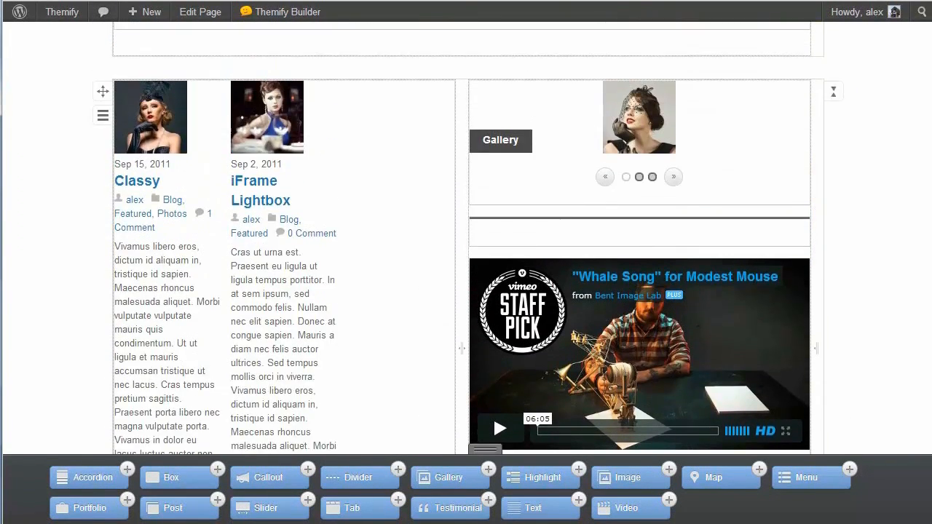
- Save a second Divider with a line style under the video
scroll(down, 3)
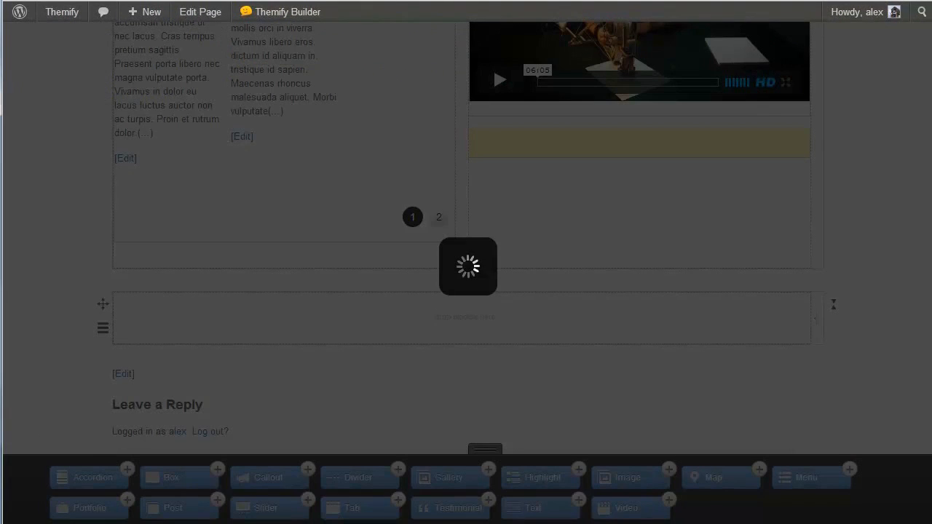
click(358, 478)
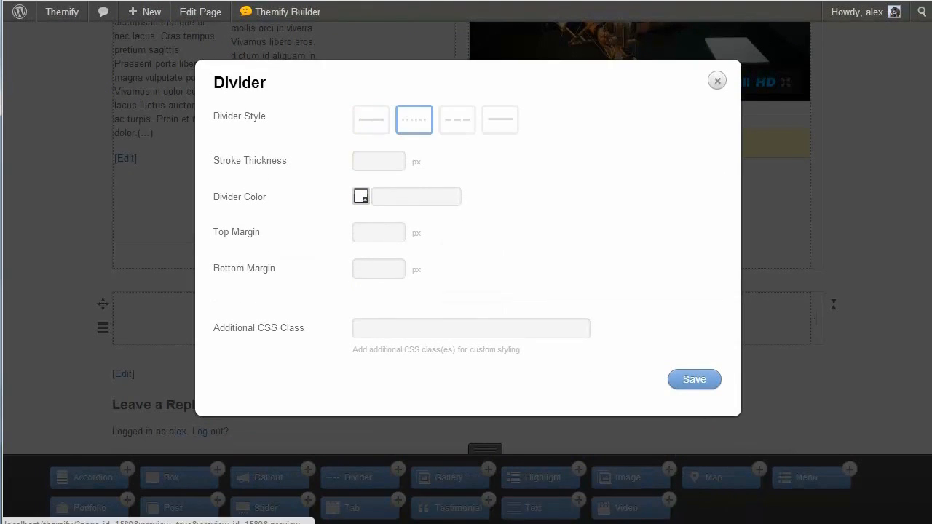
click(693, 378)
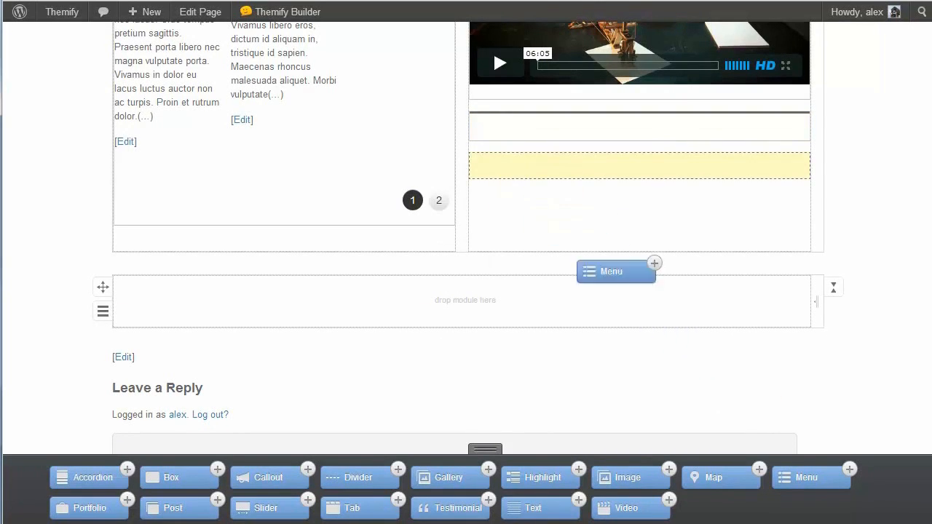
- Add a Menu module in the right column using Main Menu as the Custom Menu
click(612, 271)
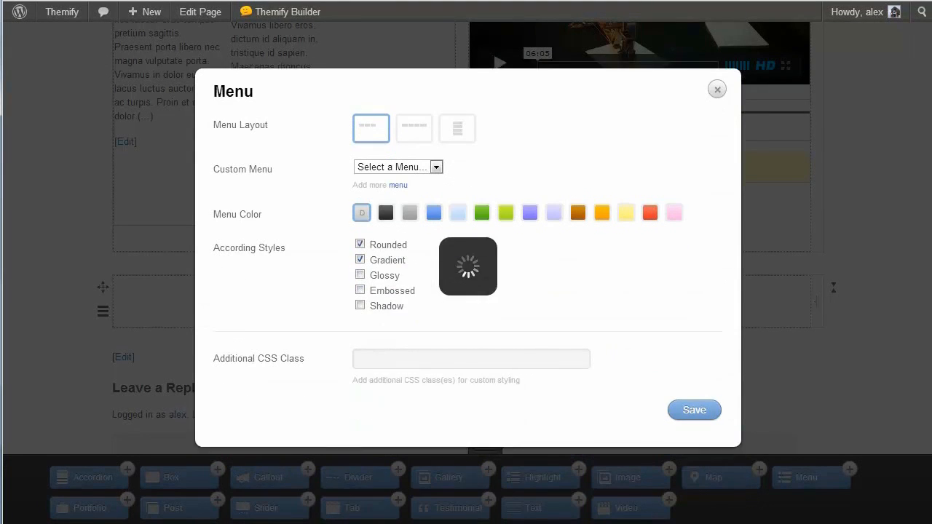
click(396, 166)
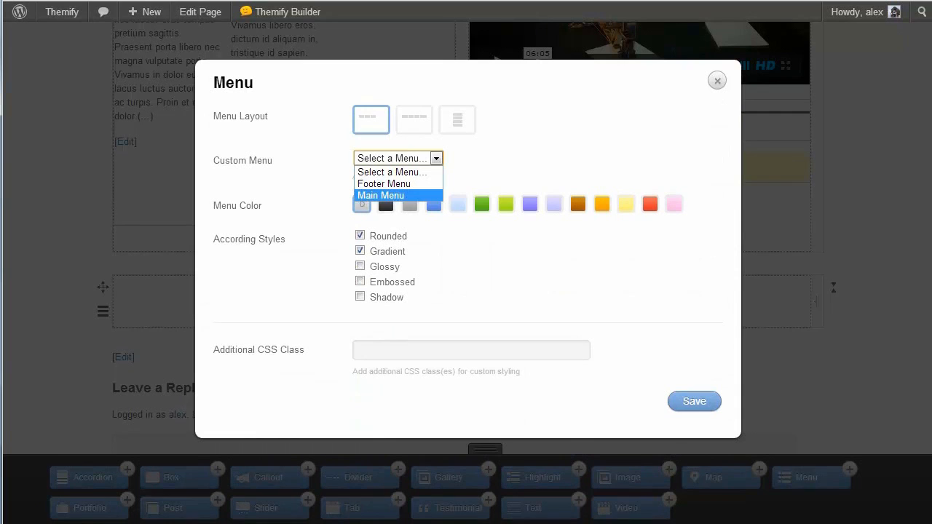
click(382, 196)
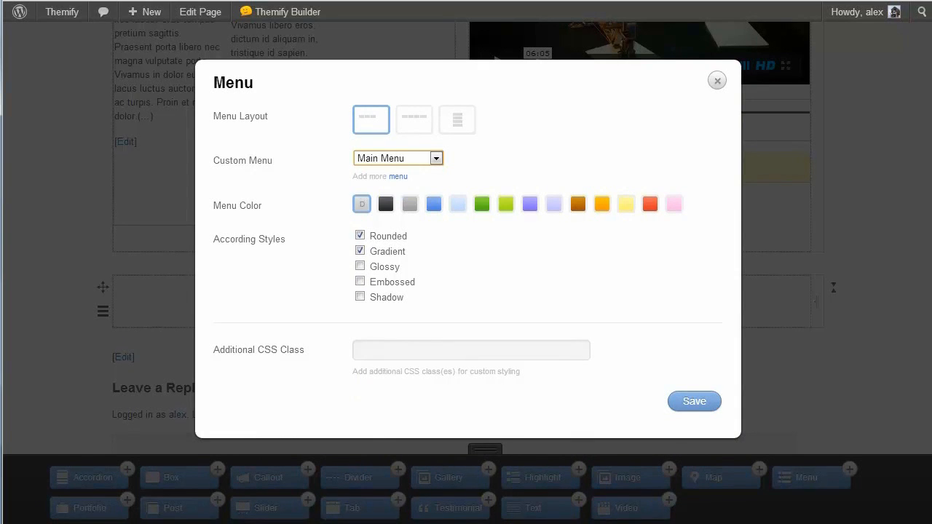
click(694, 402)
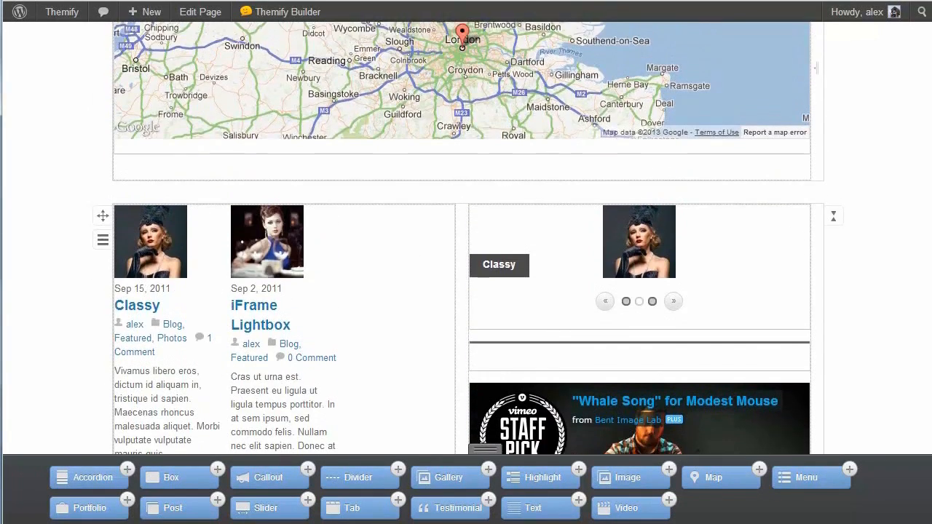
- Review the rearranged rows, then turn Themify Builder off from the admin bar to show the live page
scroll(up, 3)
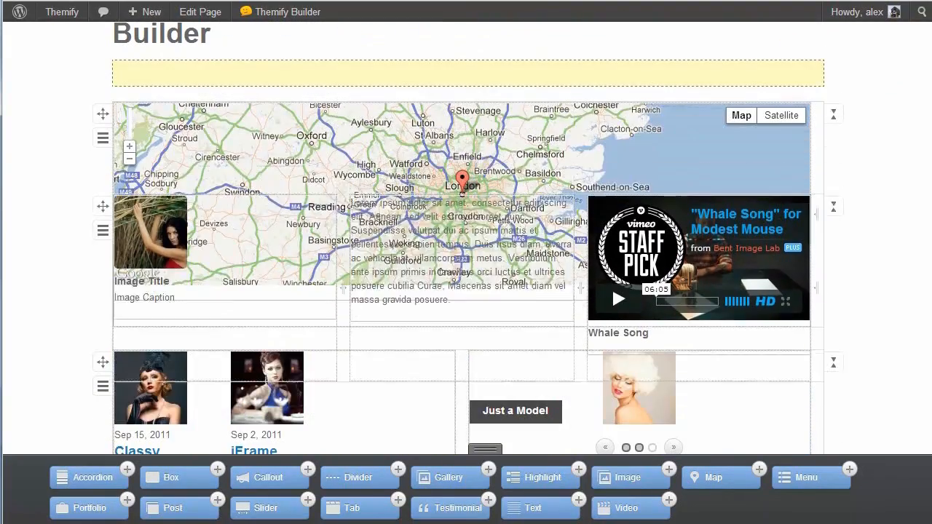
scroll(down, 3)
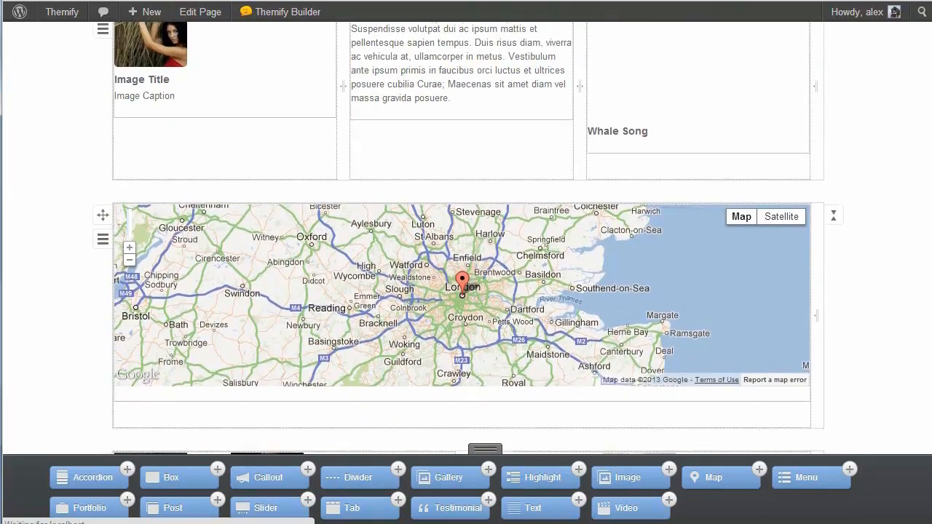
scroll(down, 3)
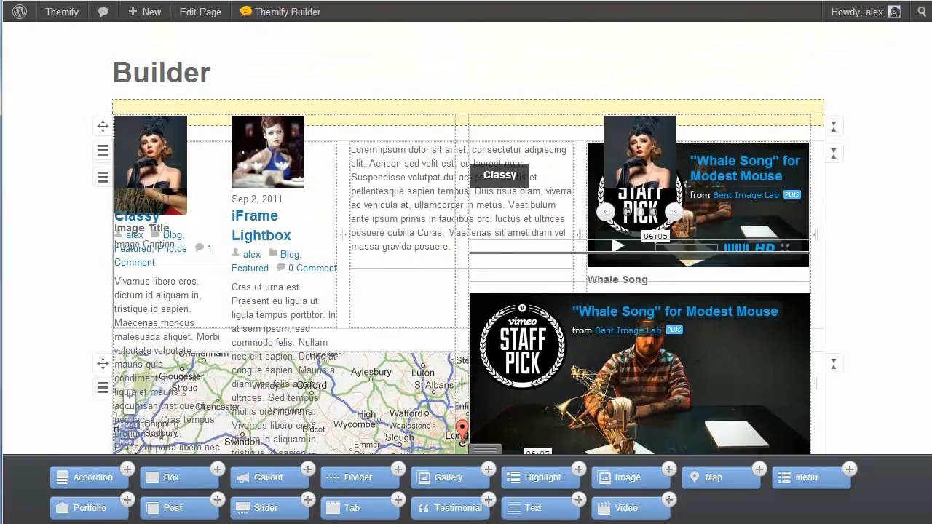
scroll(down, 3)
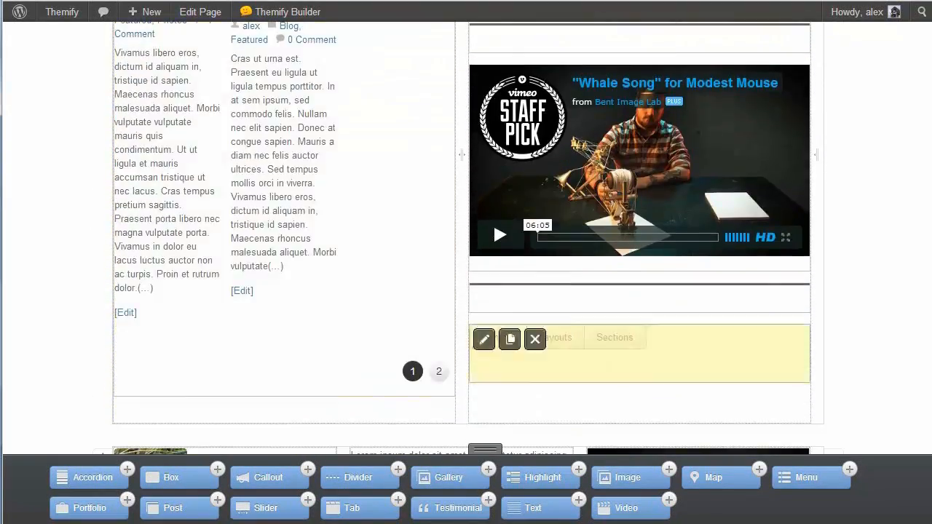
scroll(down, 3)
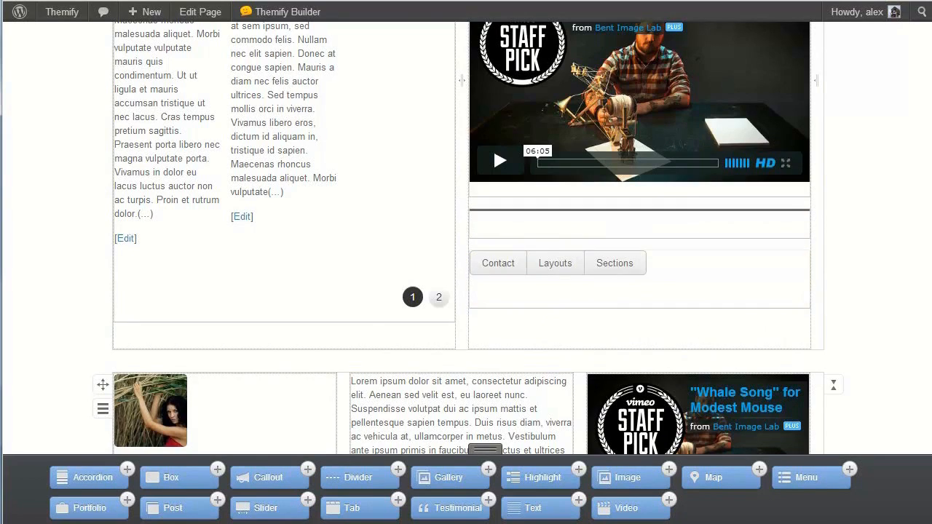
scroll(down, 3)
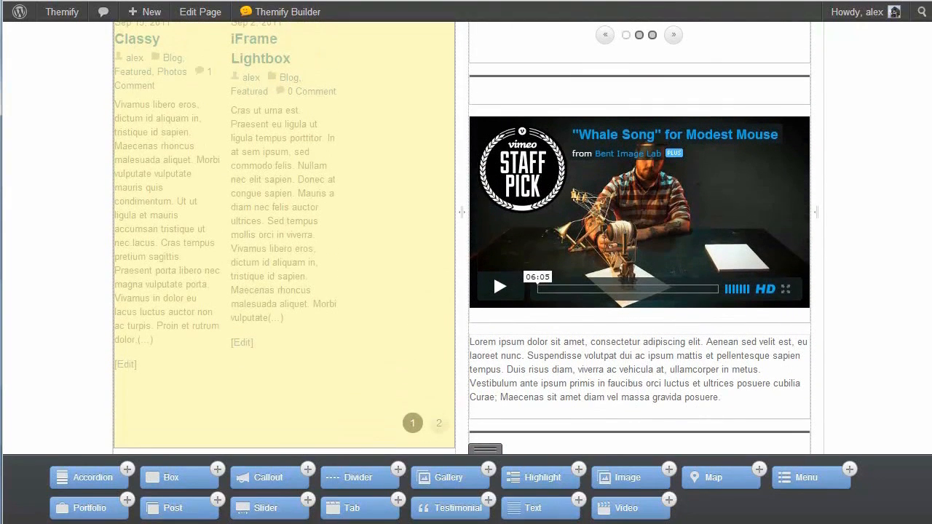
click(285, 12)
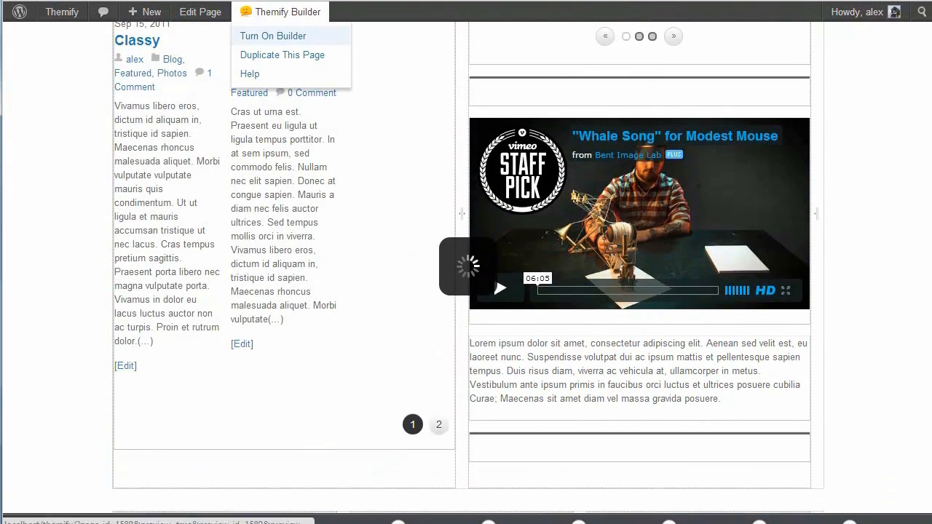
click(274, 35)
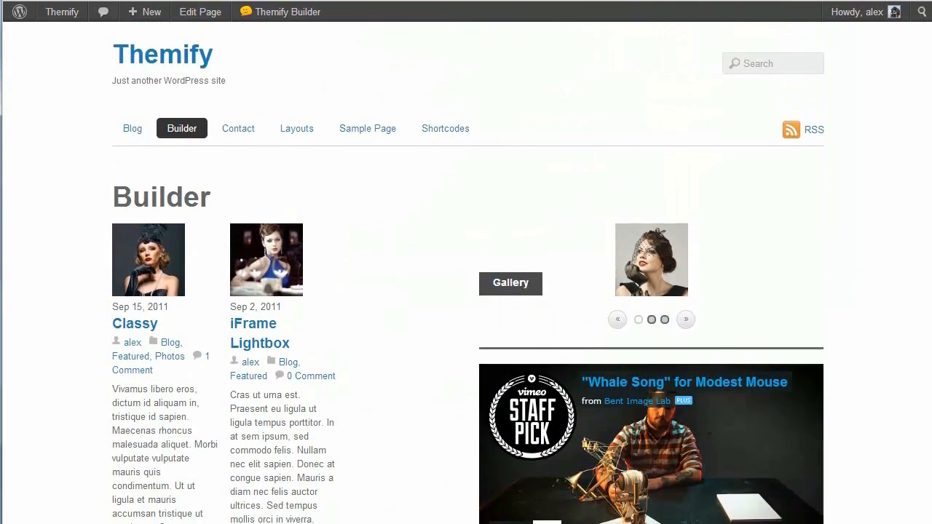
scroll(down, 3)
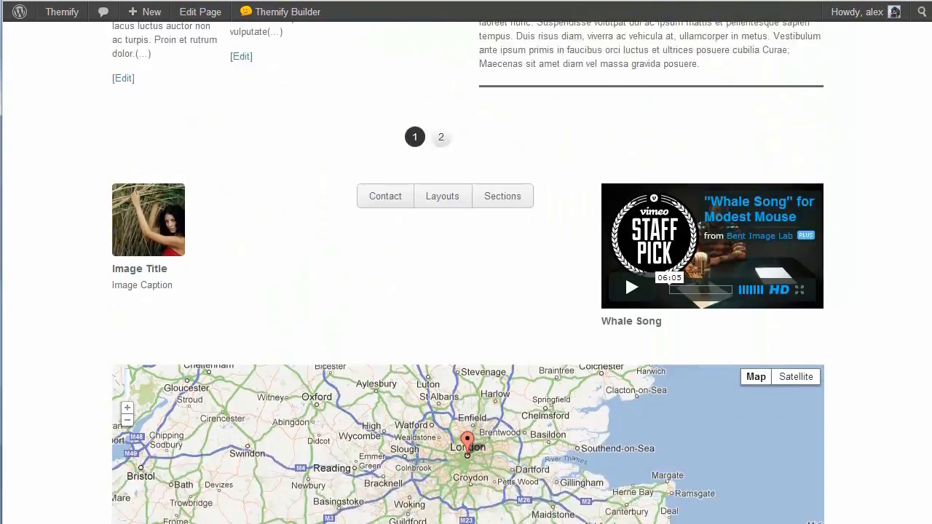
scroll(down, 3)
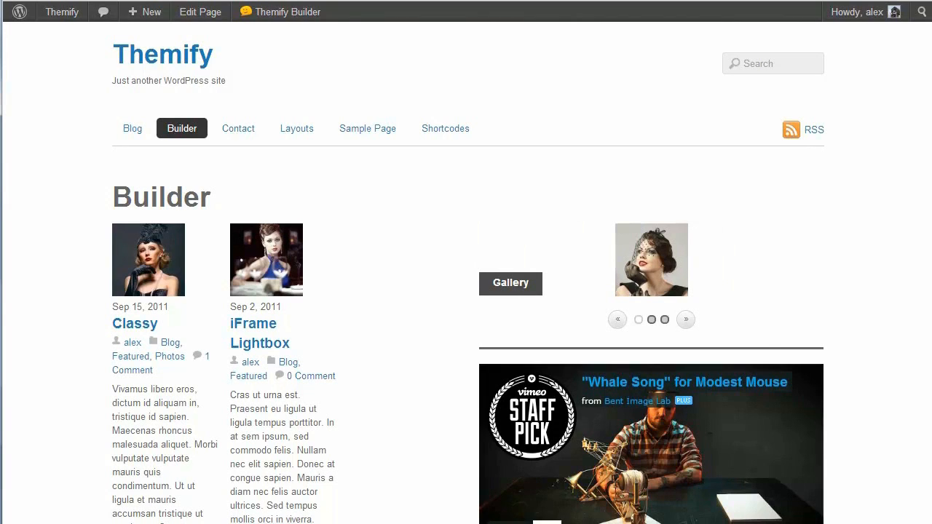
click(684, 319)
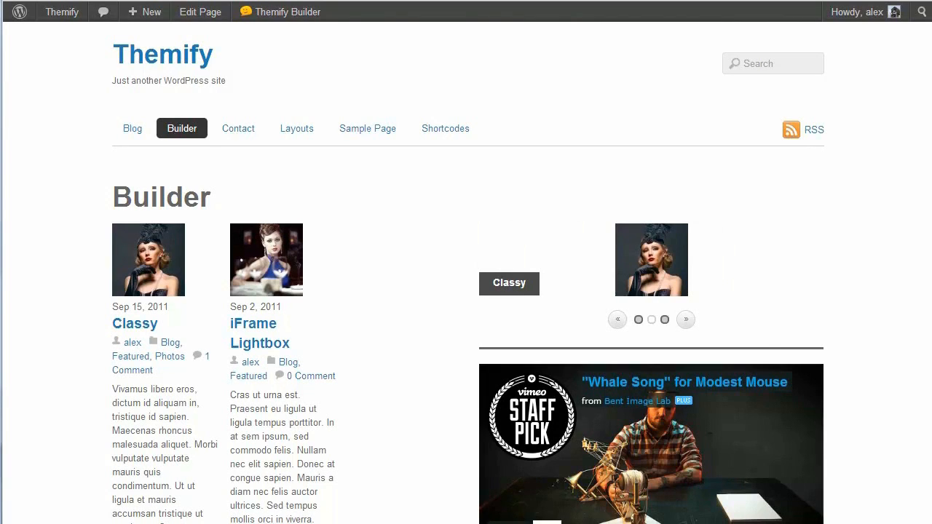
click(684, 319)
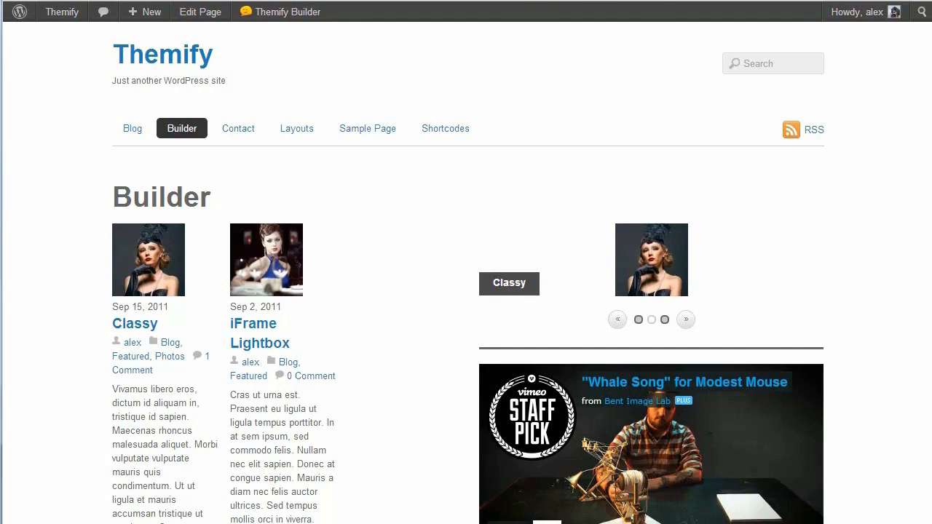
click(685, 319)
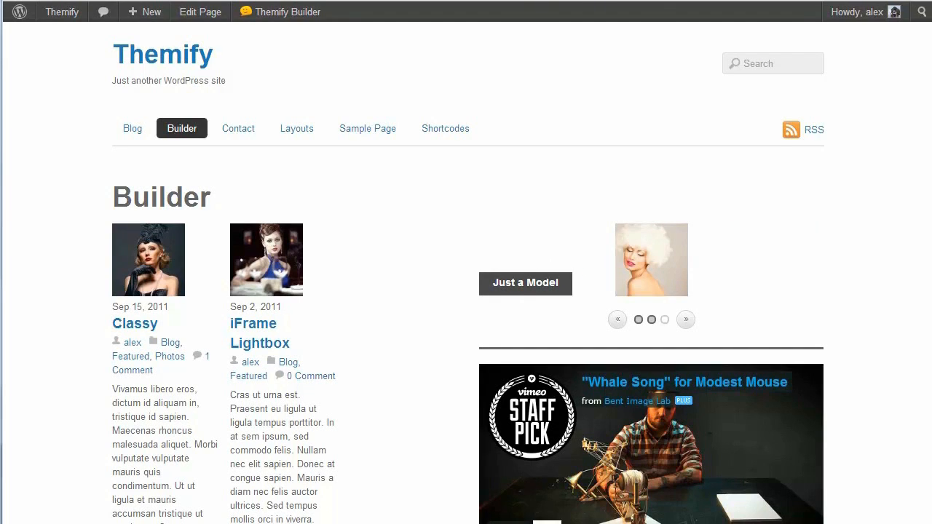